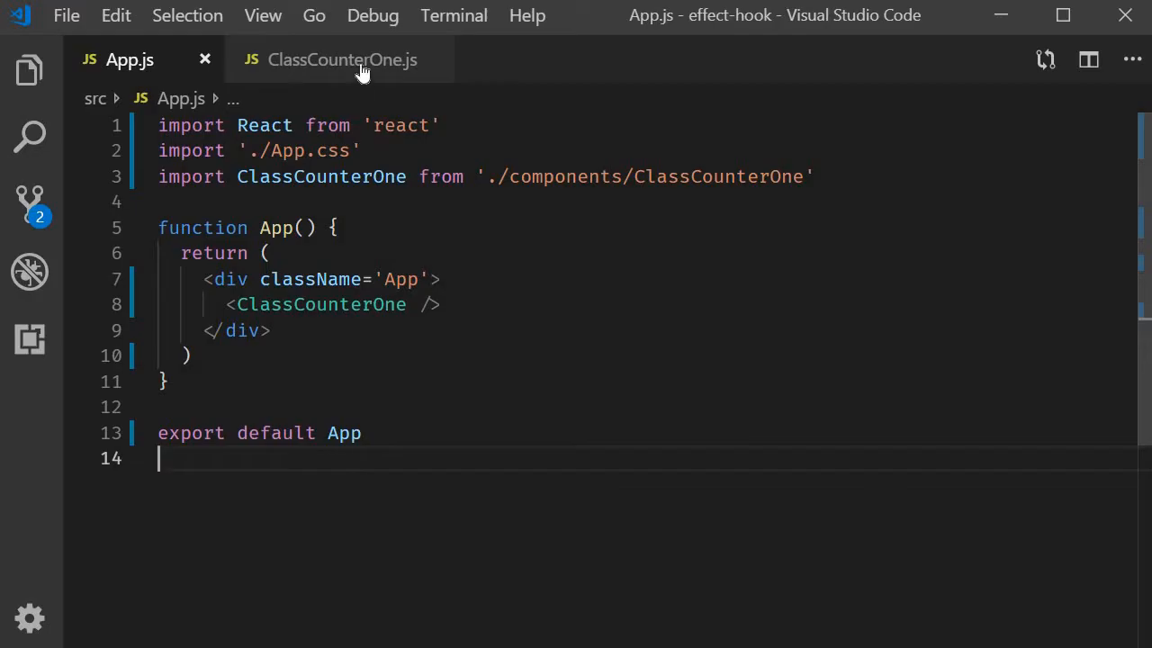
Step: Review ClassCounterOne.js's componentDidMount/componentDidUpdate title code down to its render method
click(342, 59)
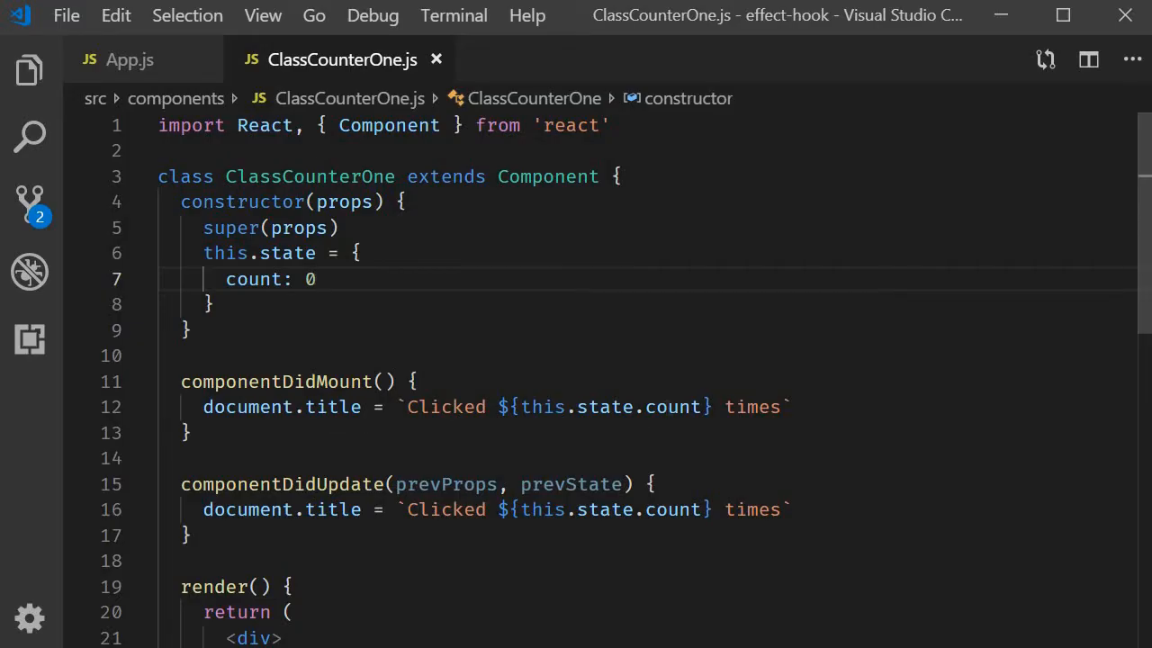
click(668, 406)
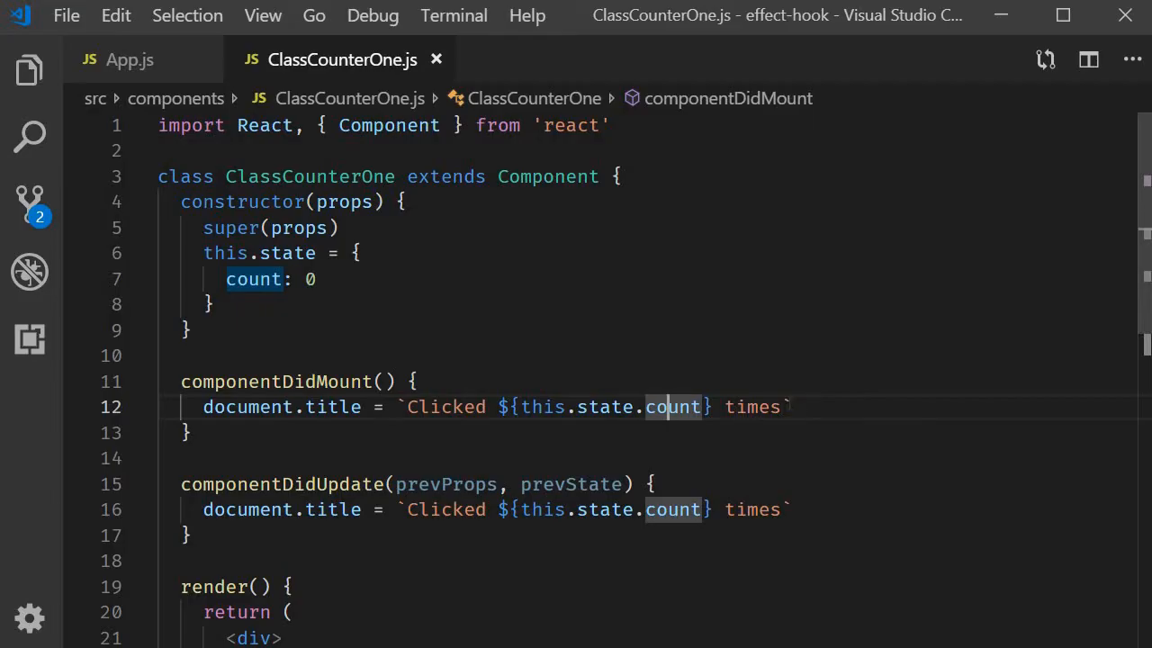
scroll(down, 3)
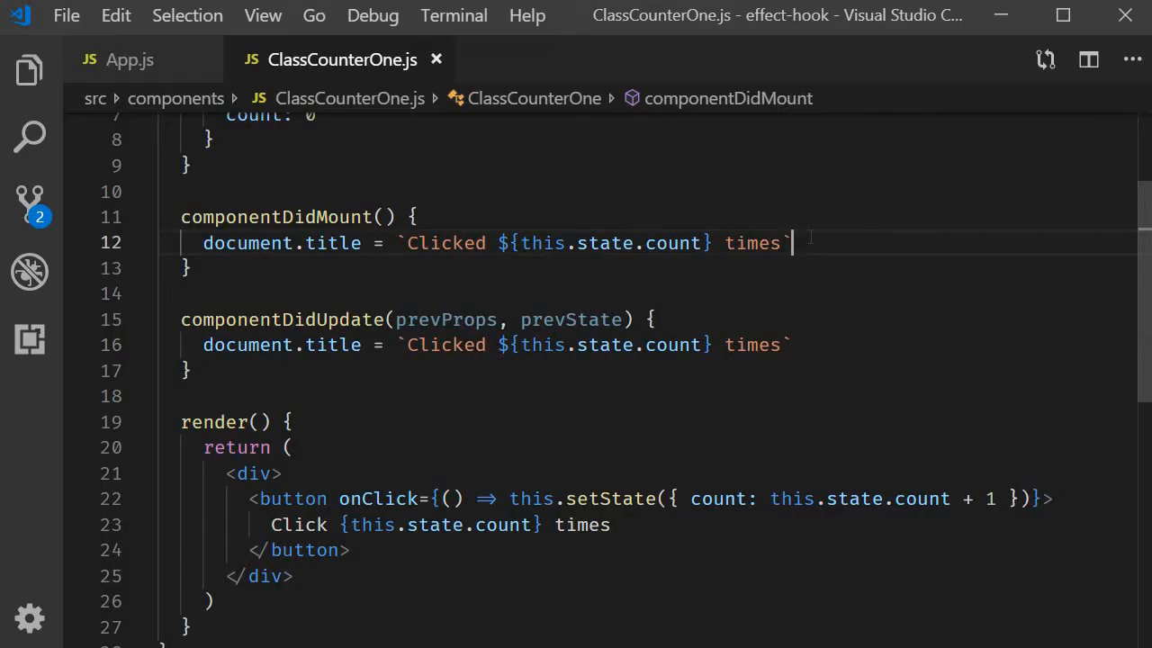
Step: In the localhost:3000 page, click the button twice so the tab title reads Clicked 2 times
click(130, 59)
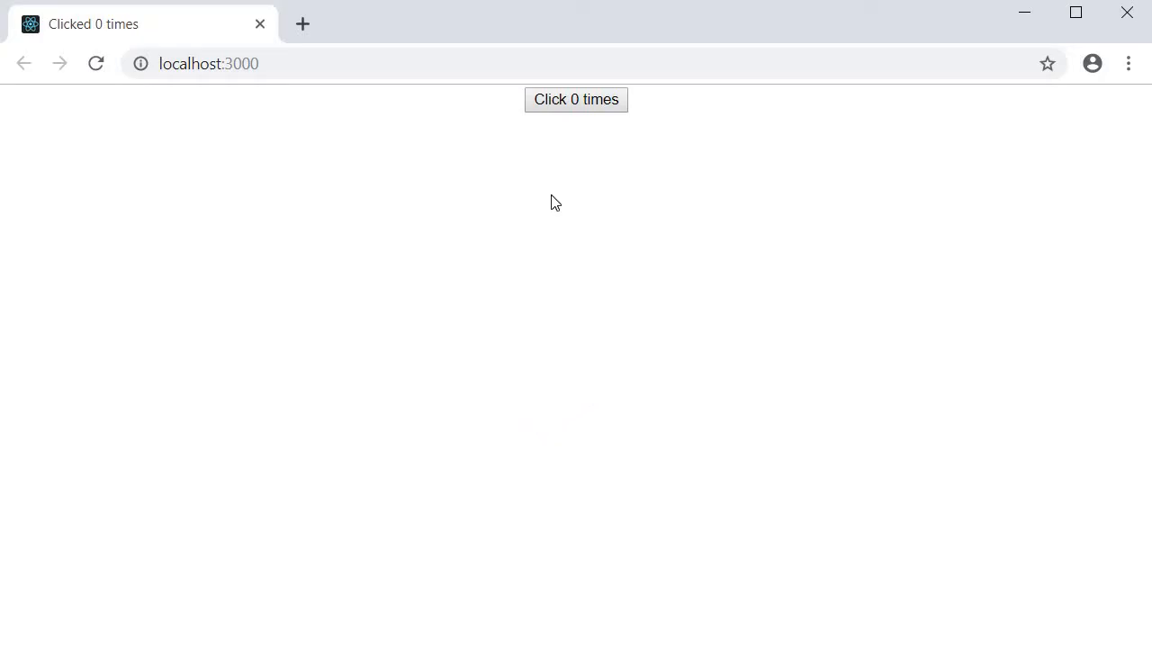
mouse_move(123, 36)
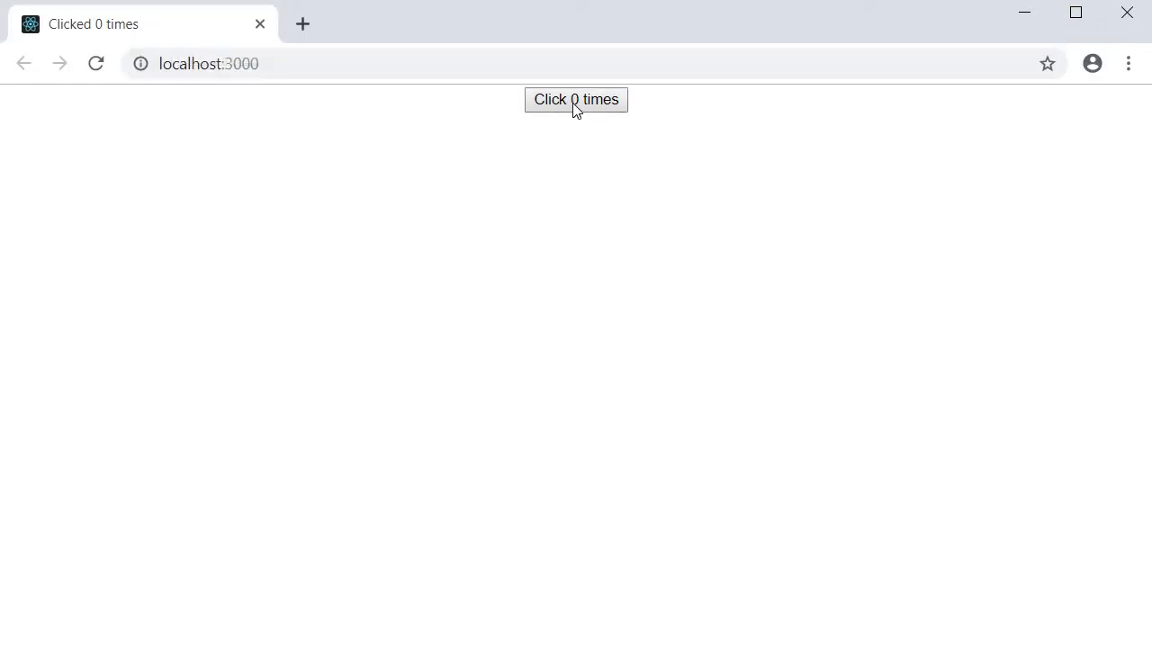
click(576, 99)
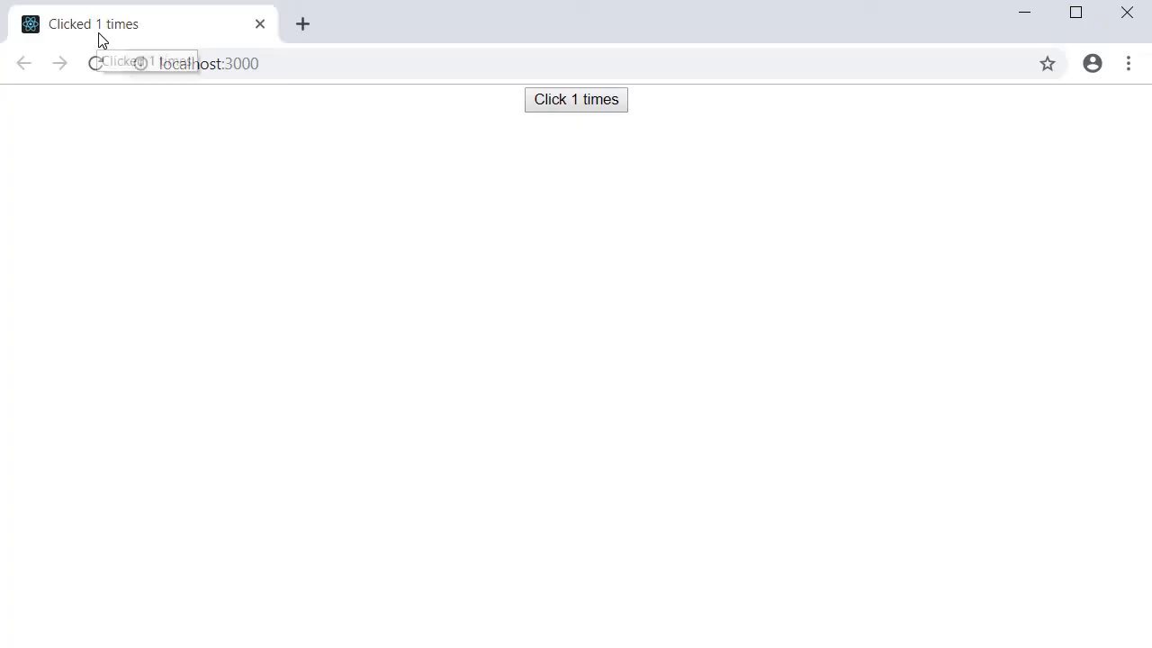
click(576, 99)
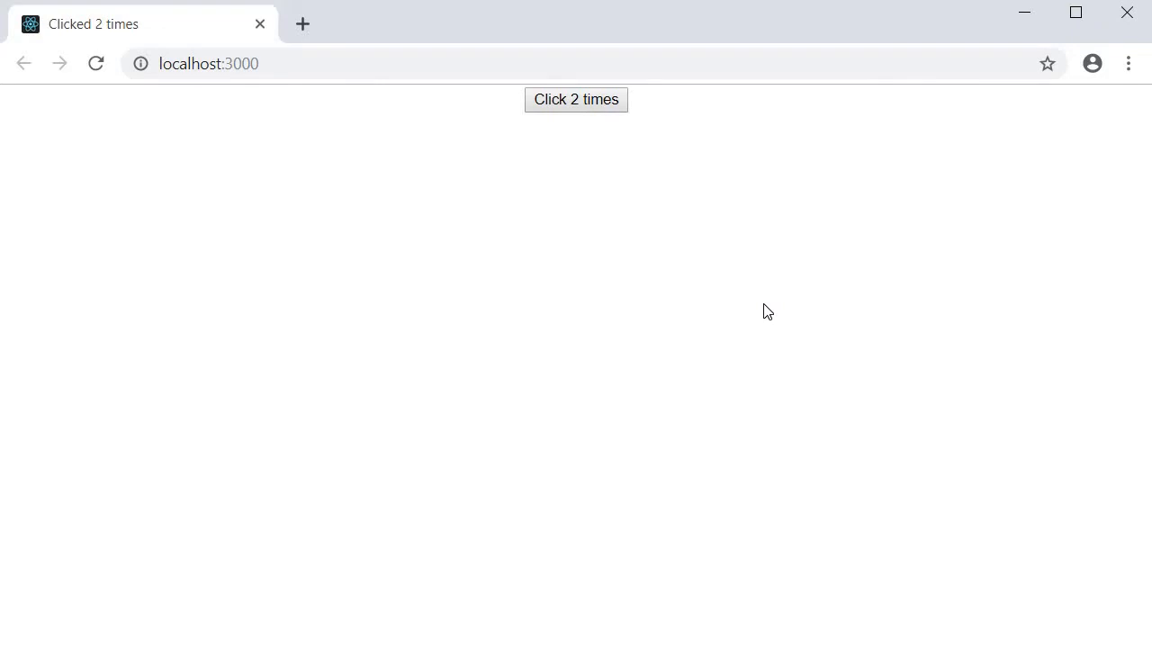
mouse_move(633, 493)
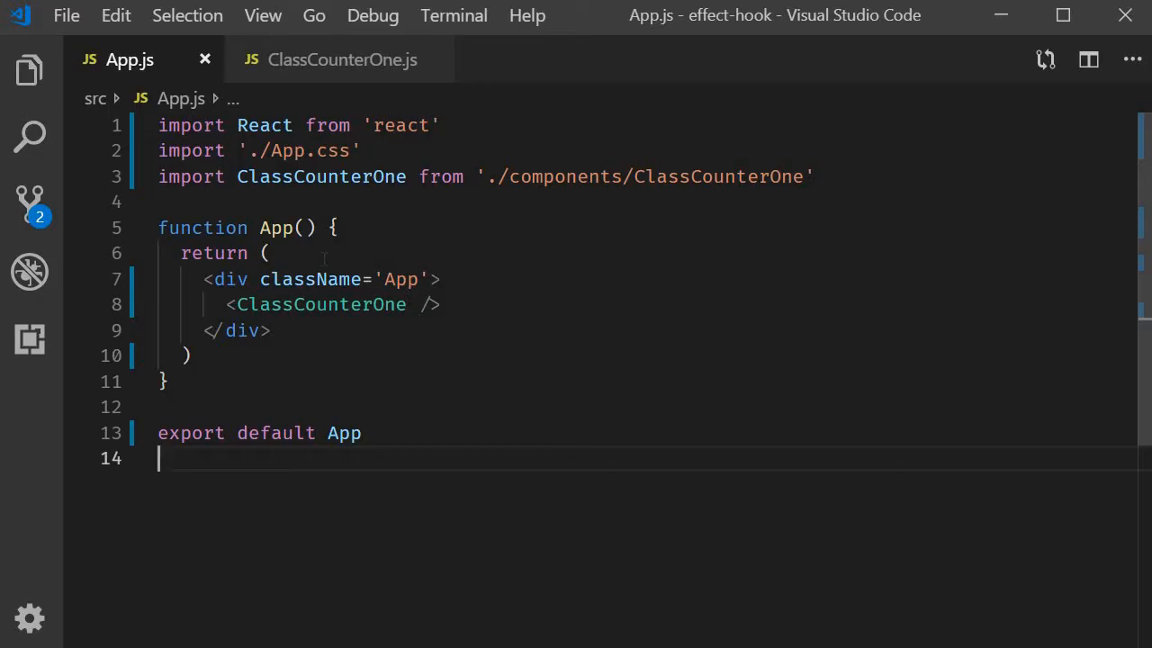
Step: Create HookCounterOne.js in the components folder from the Explorer file tree
click(29, 68)
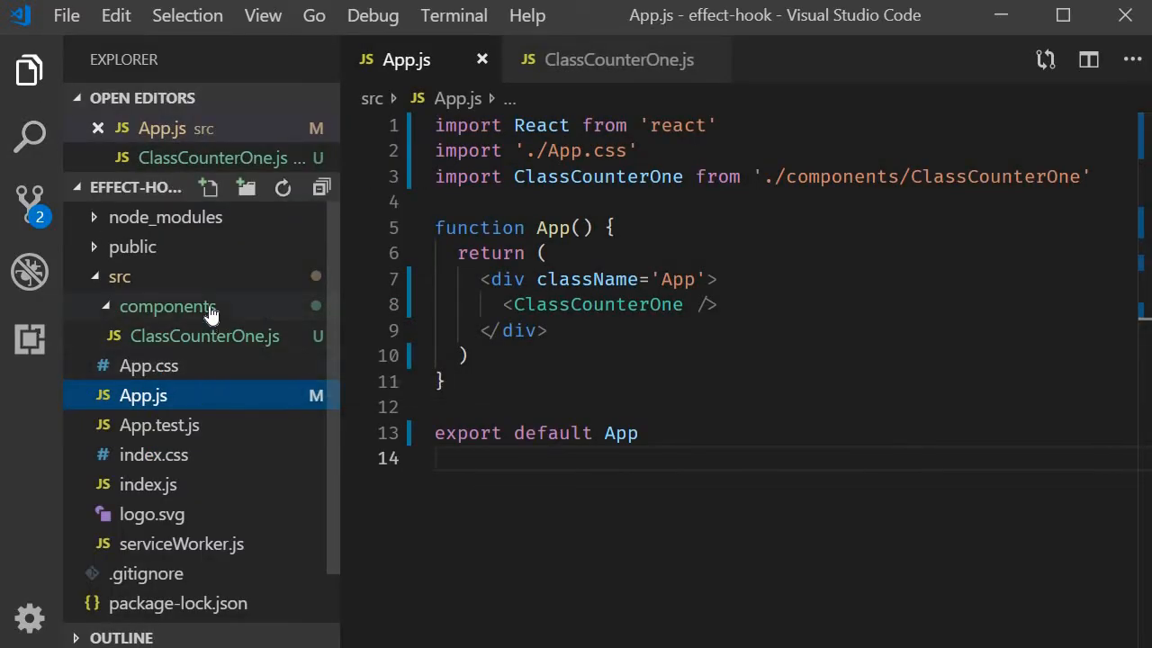
text(HookCounteron)
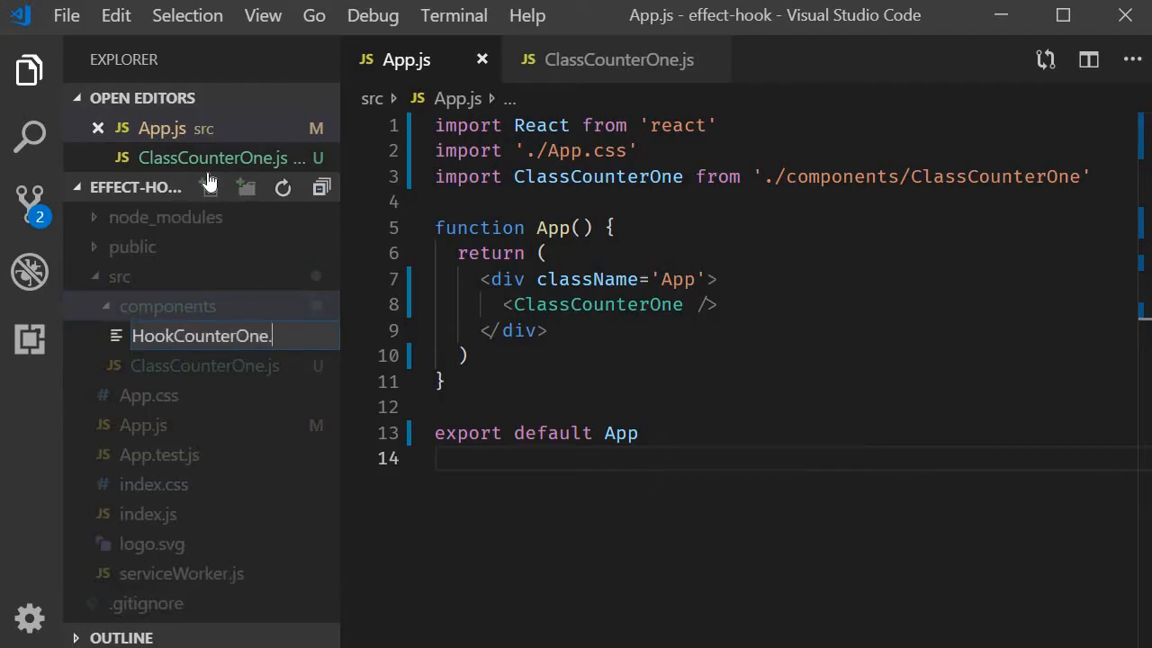
key(Enter)
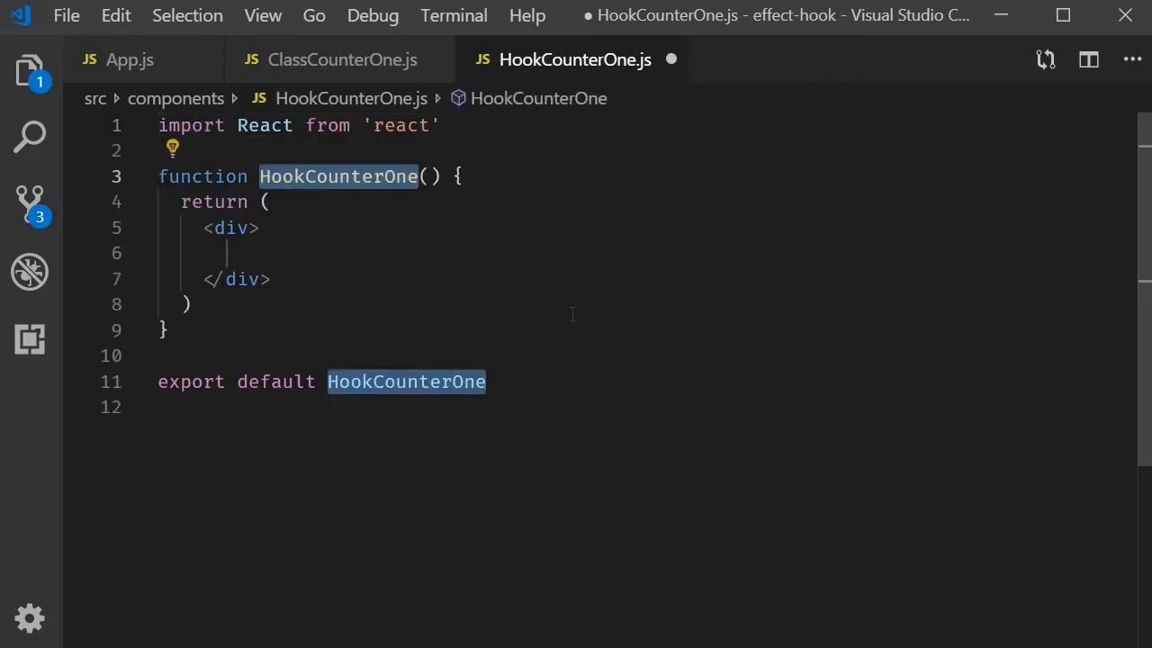
mouse_move(522, 300)
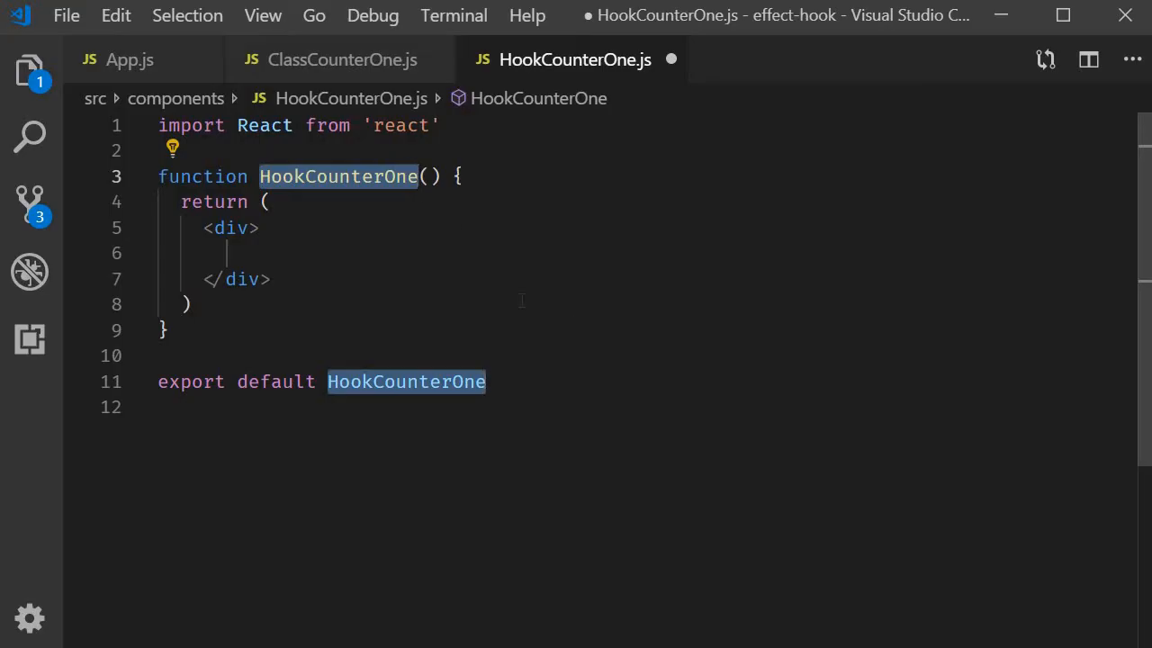
Step: Add useState to the React import and declare const [count, setCount] = useState(0)
text(,)
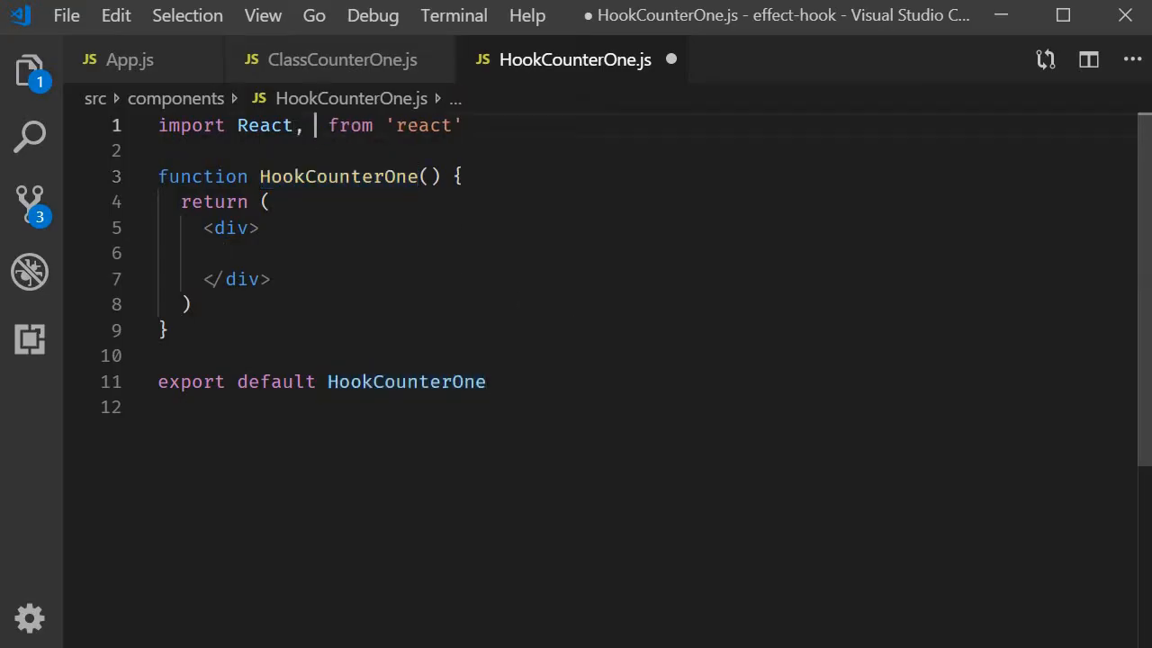
text({useState)
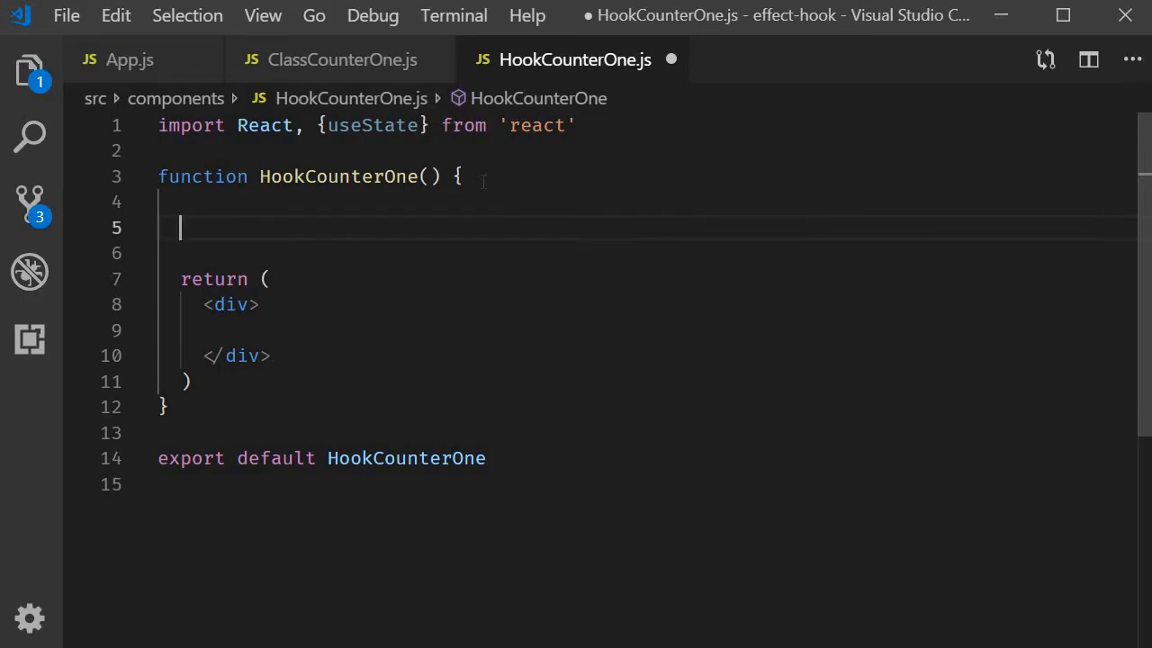
text(const [c])
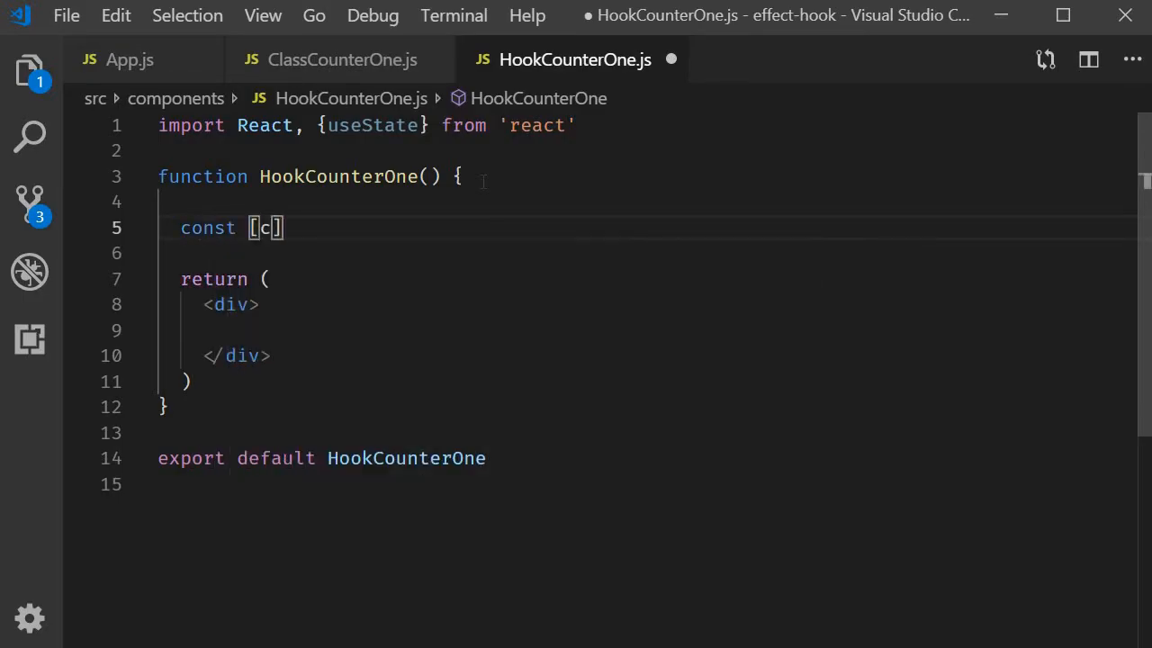
text(ount, setCount)
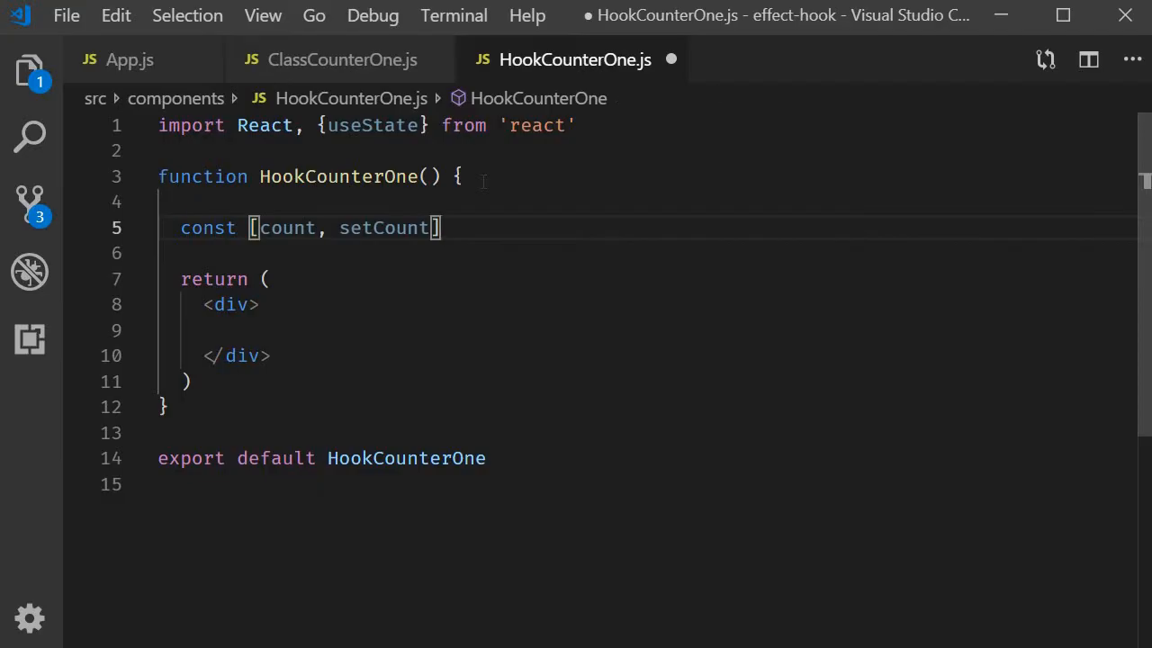
text(= ue)
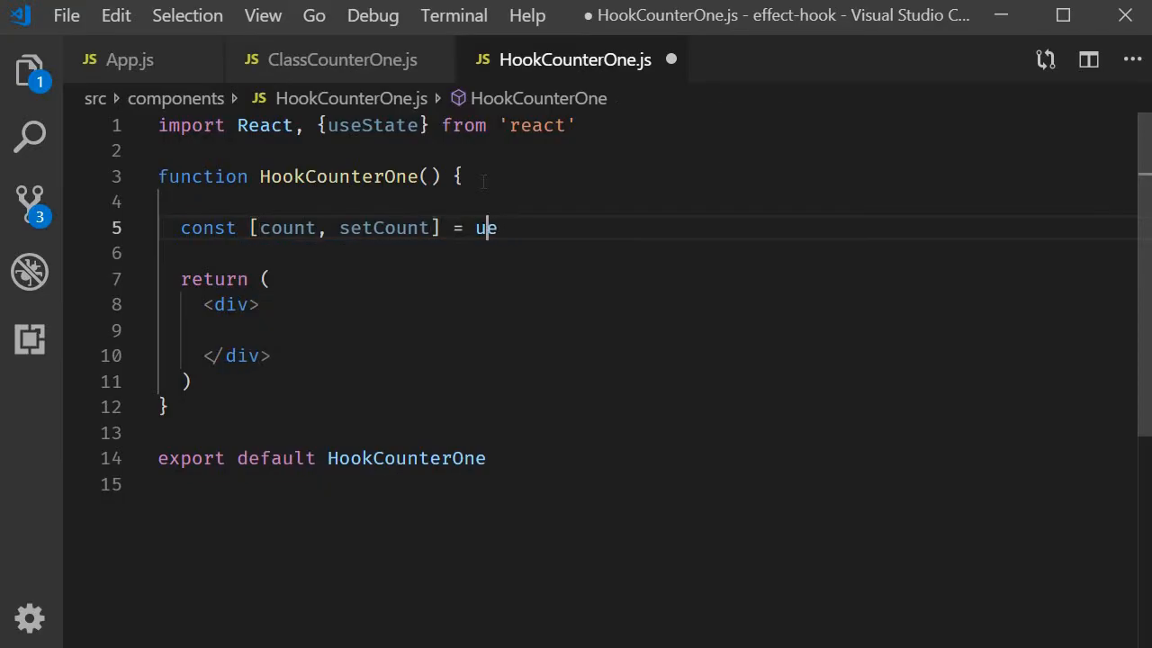
text(seState())
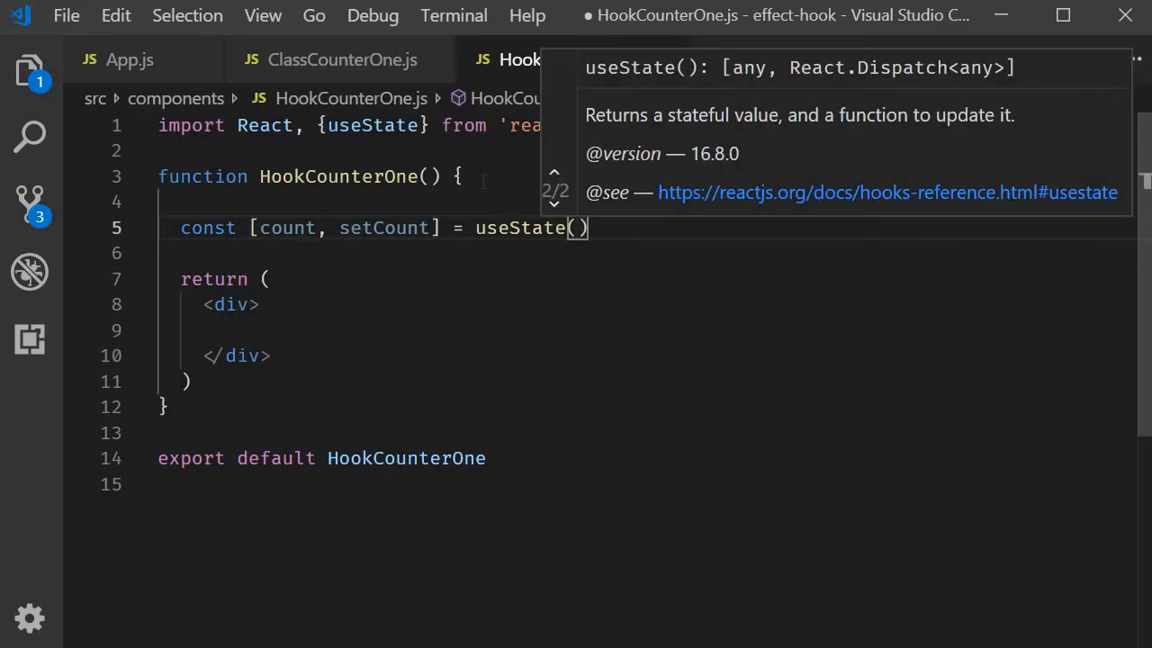
text(0)
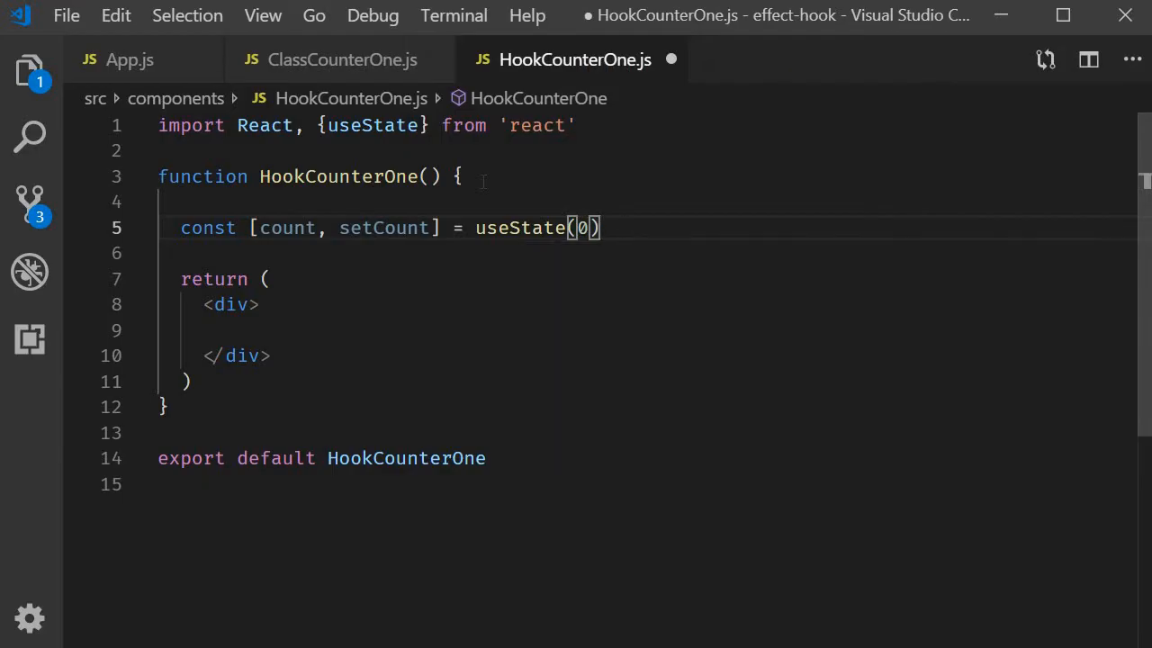
Step: Add a 'Click {count} times' button whose onClick calls setCount to increment count
click(405, 332)
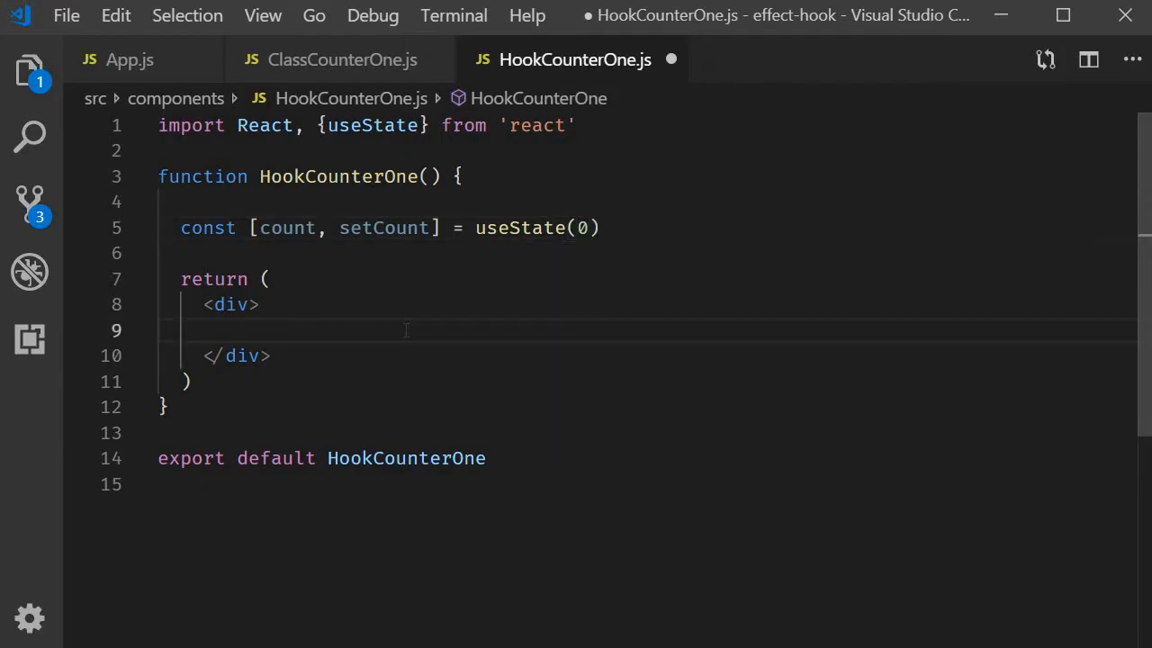
text(<)
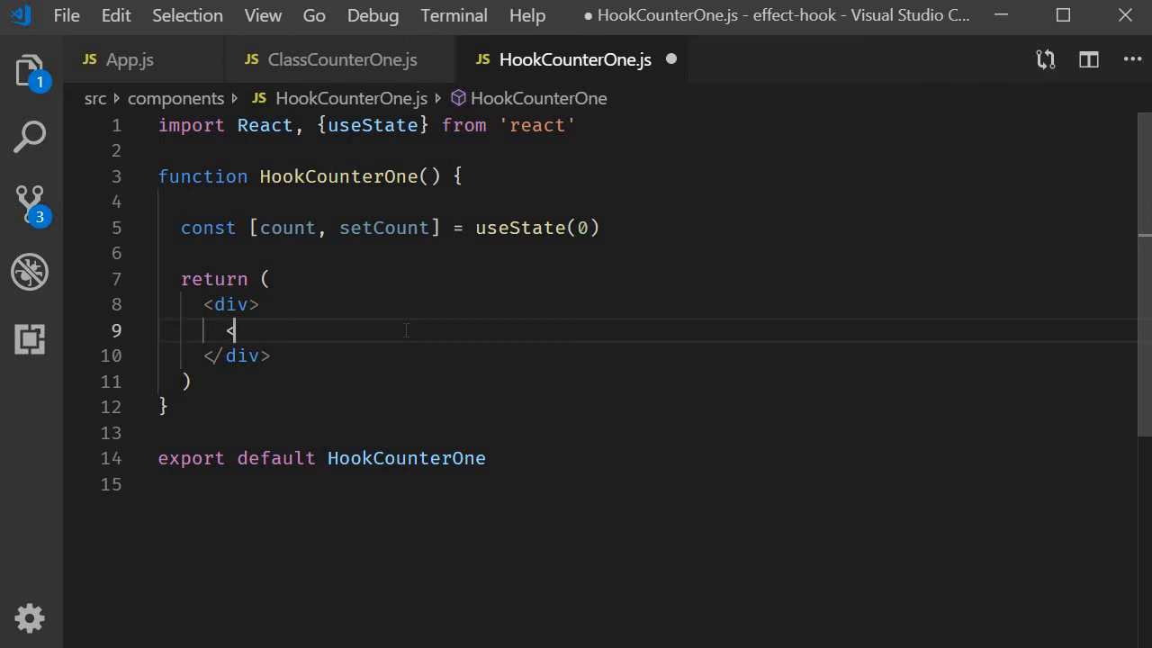
text(<button>Click</button>)
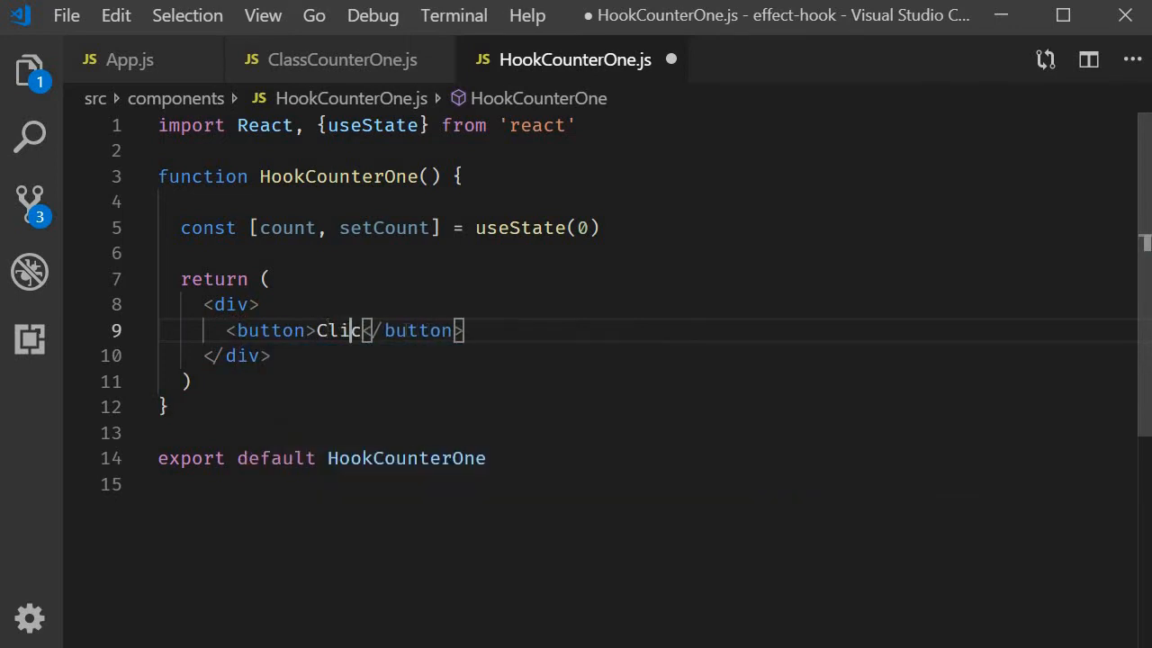
text({count})
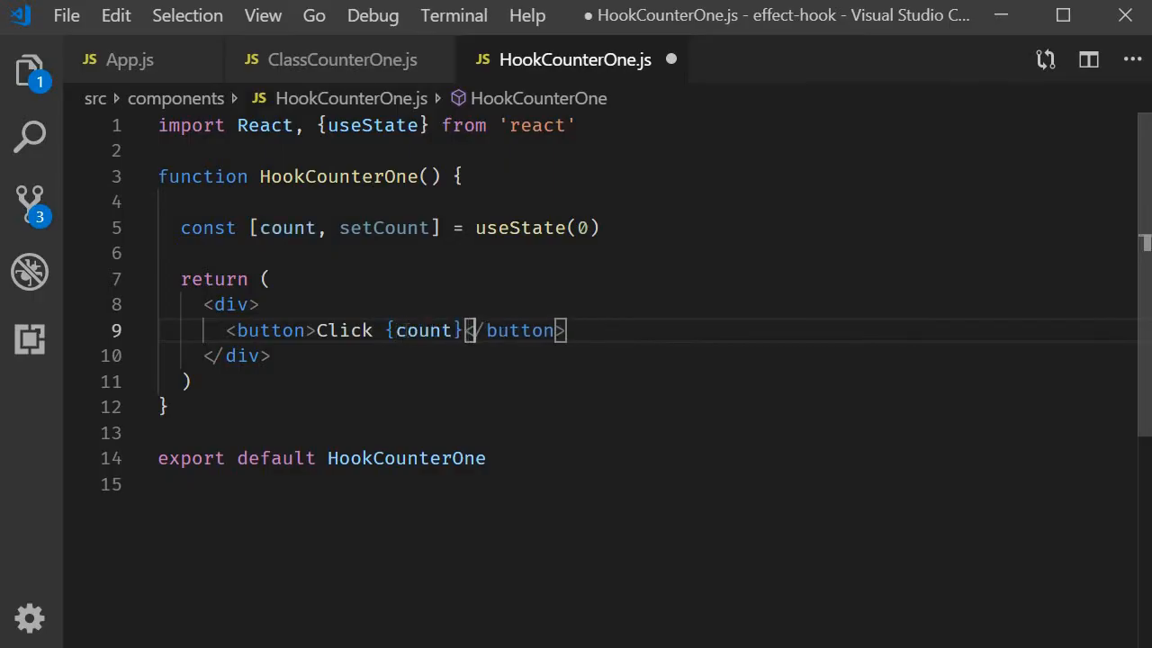
text(times)
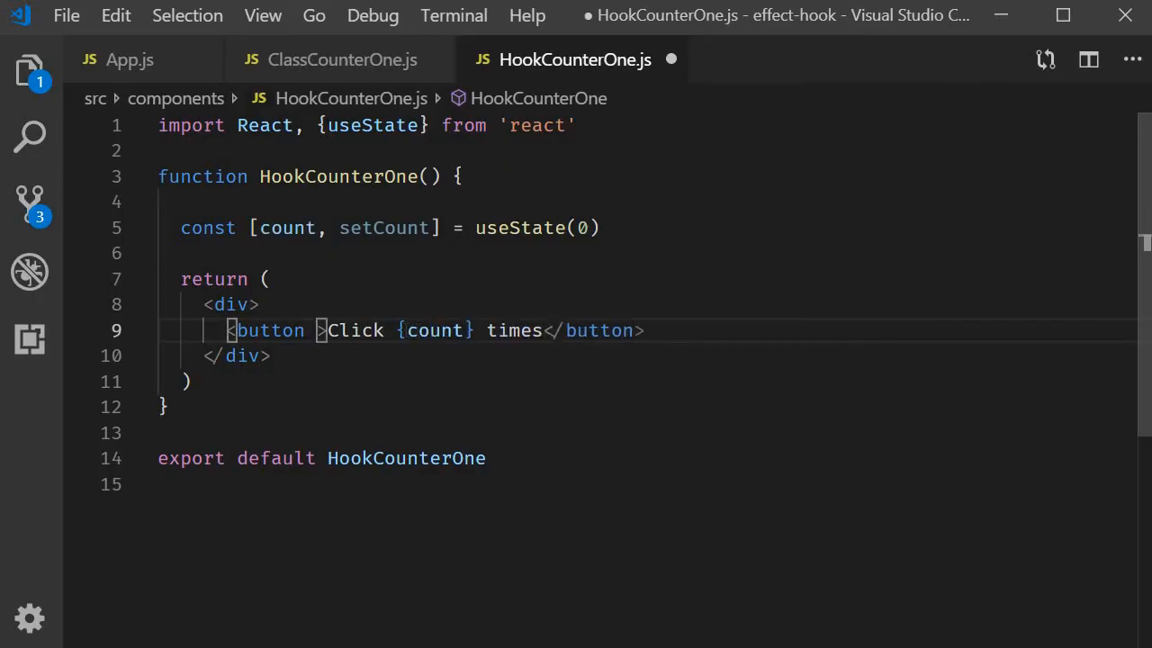
text(onClick)
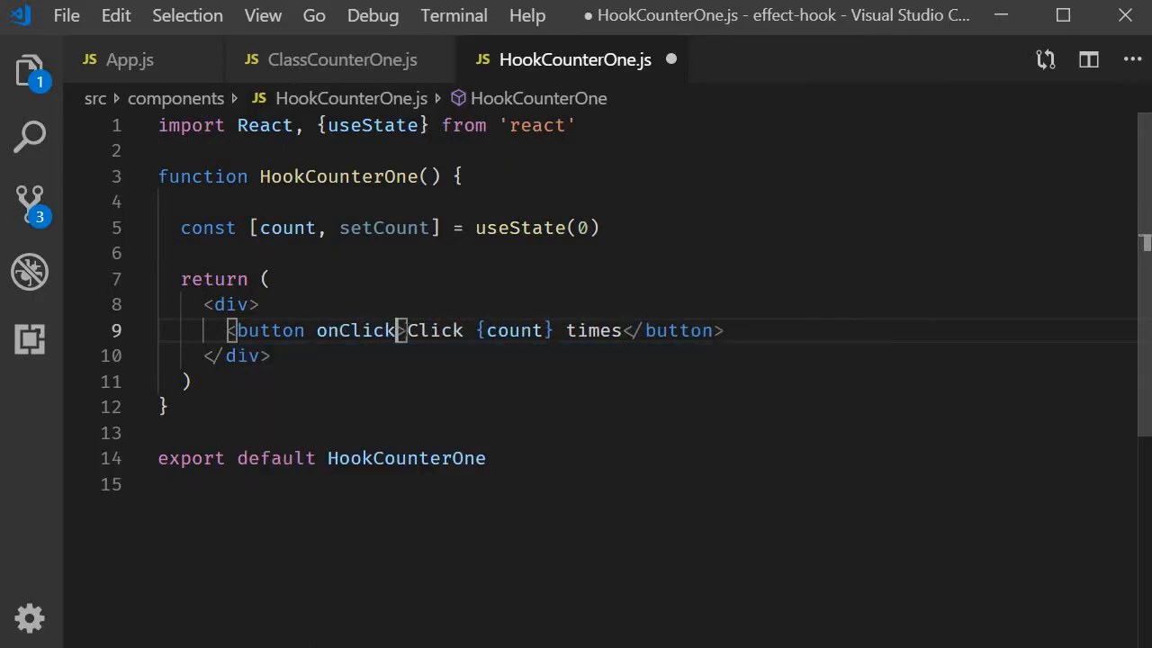
text(={})
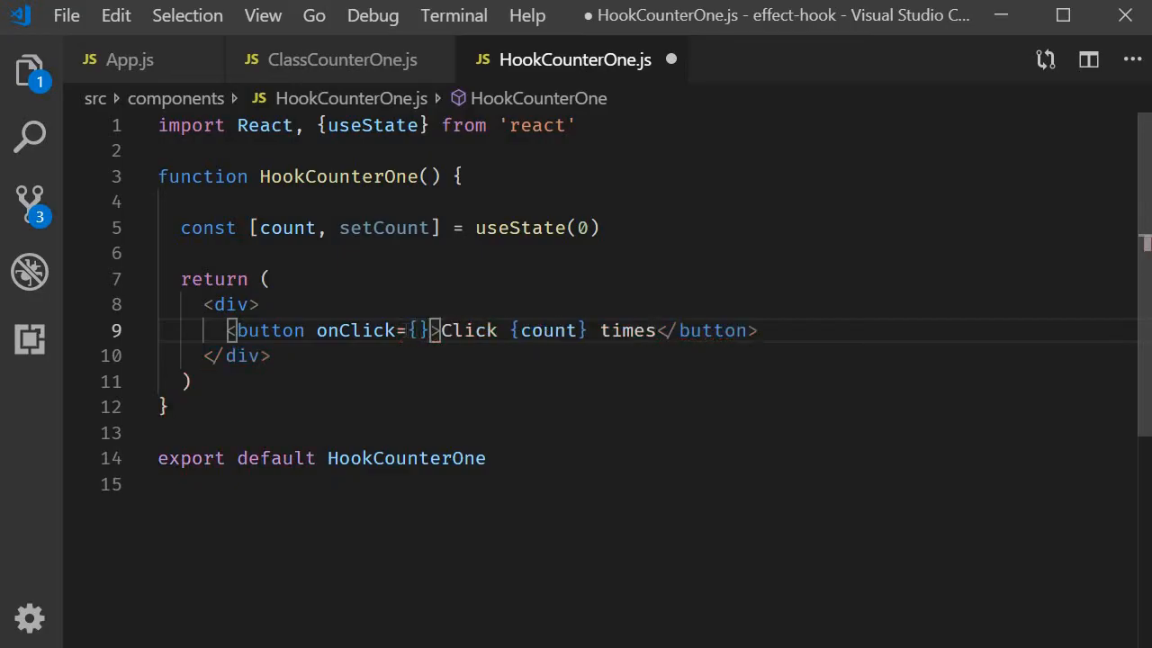
text(())
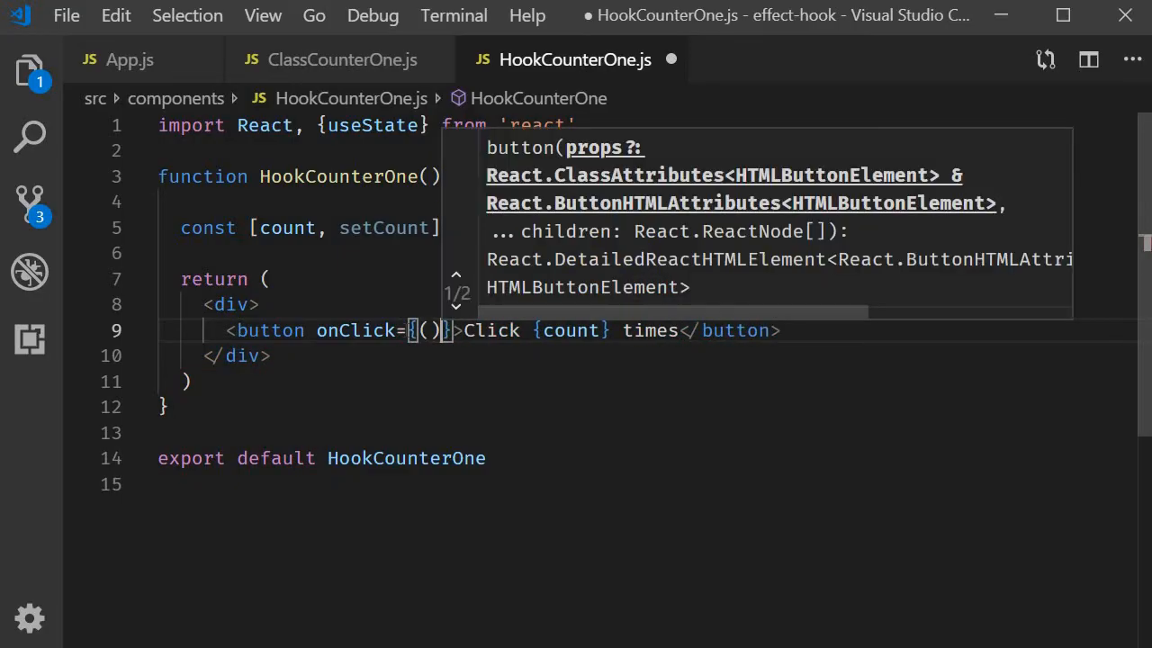
text(=> s)
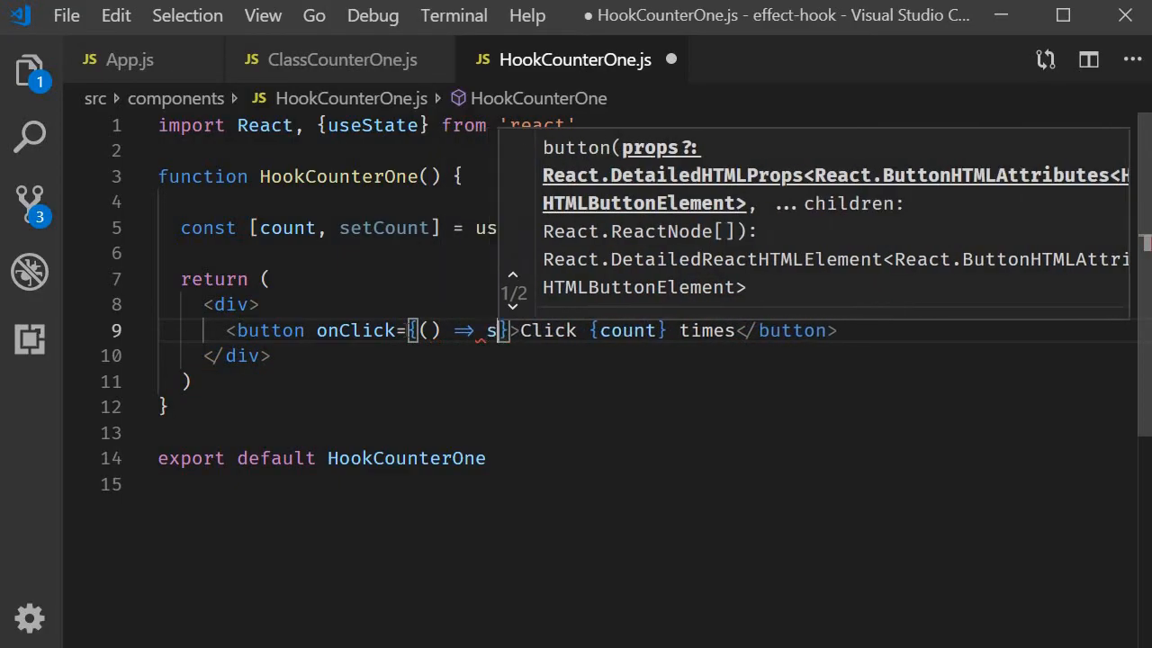
text(etCount(count + 1)
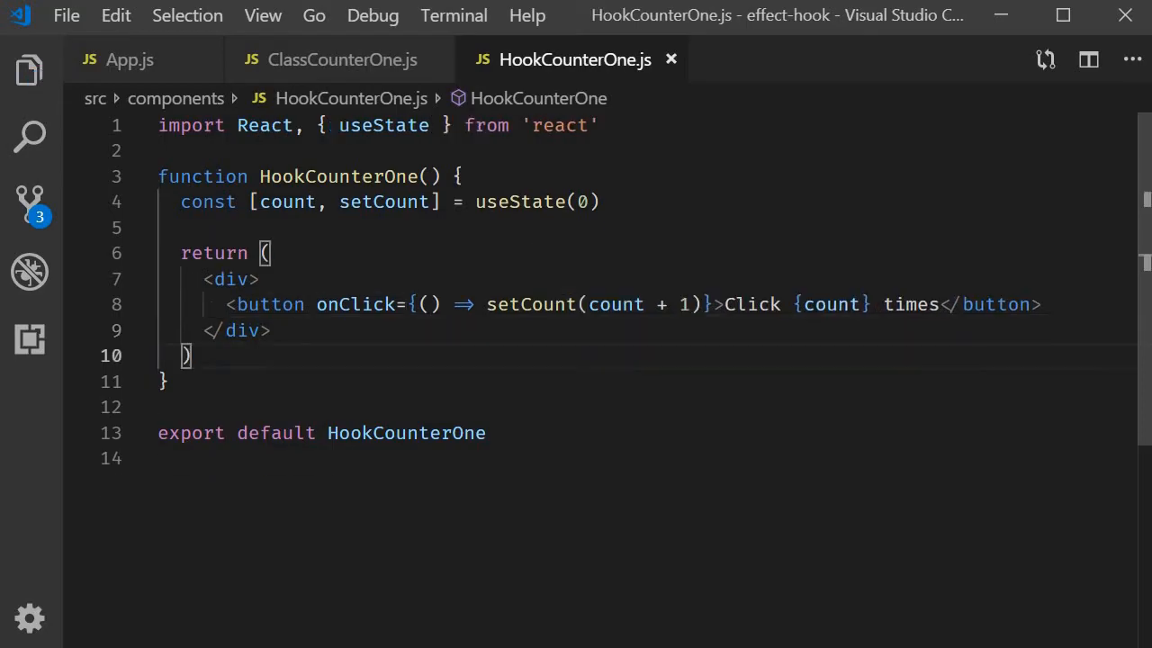
drag(724, 305, 863, 304)
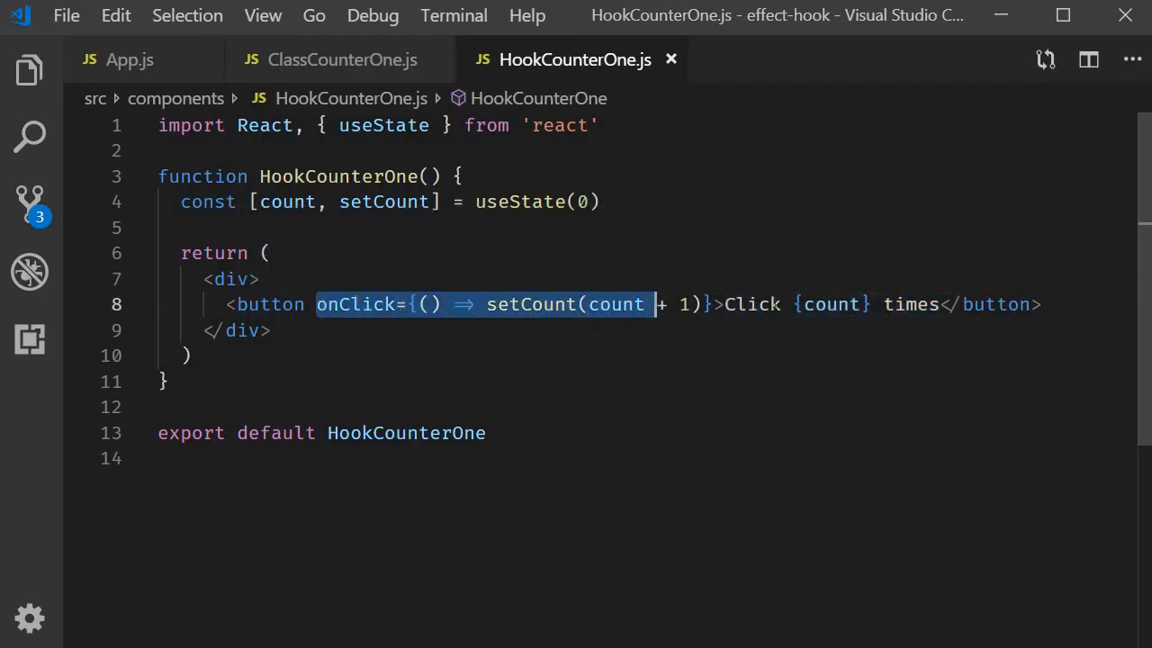
click(610, 304)
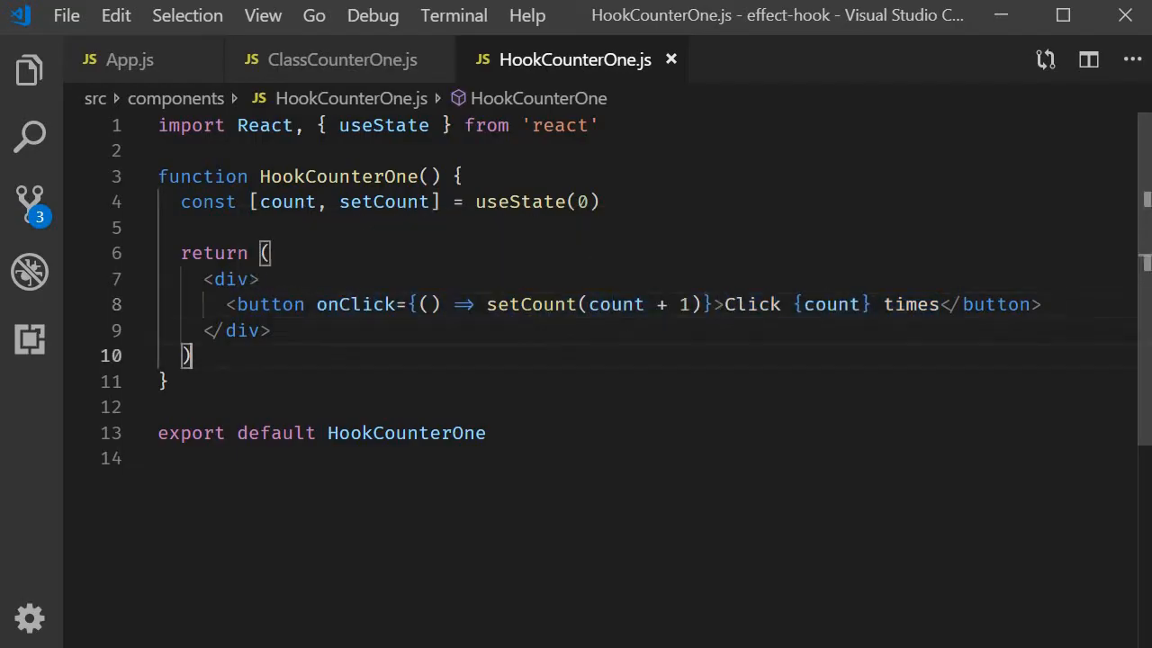
Step: In App.js, import HookCounterOne and render <HookCounterOne /> under ClassCounterOne
click(130, 59)
text(<HookCounterOne)
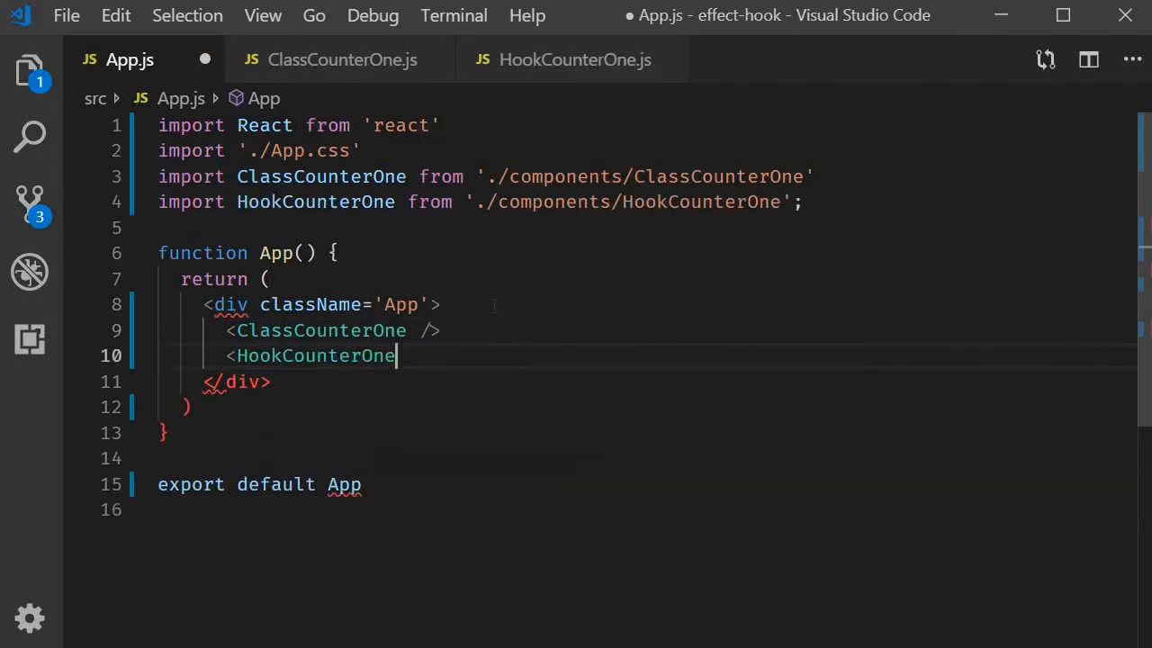
text(/>)
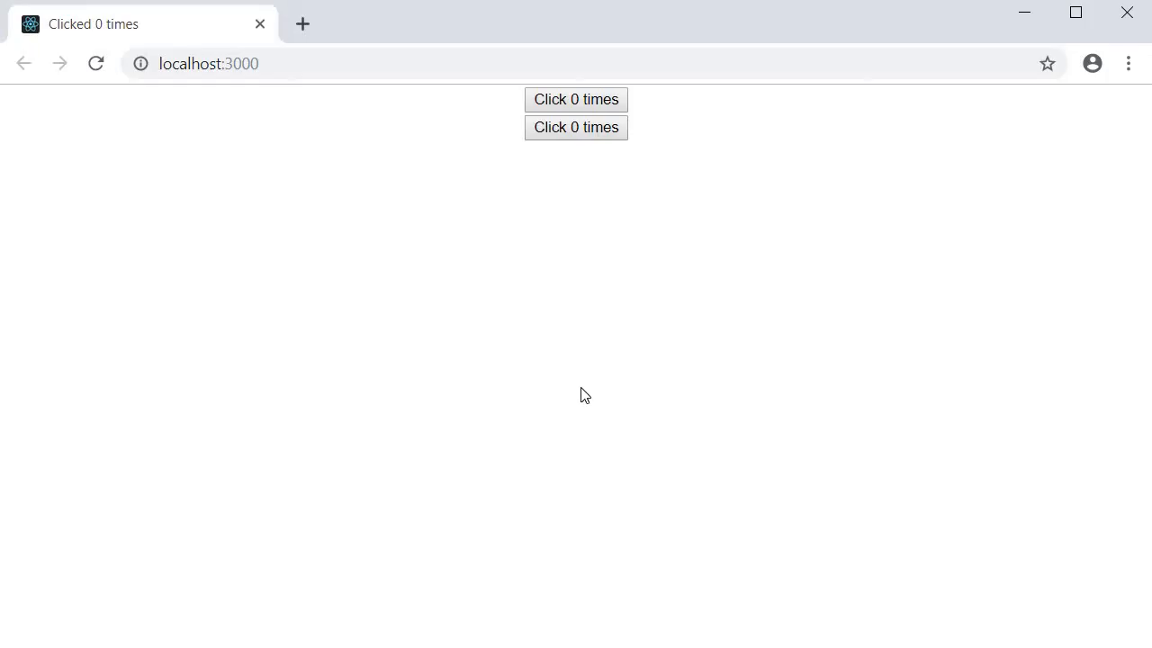
mouse_move(615, 133)
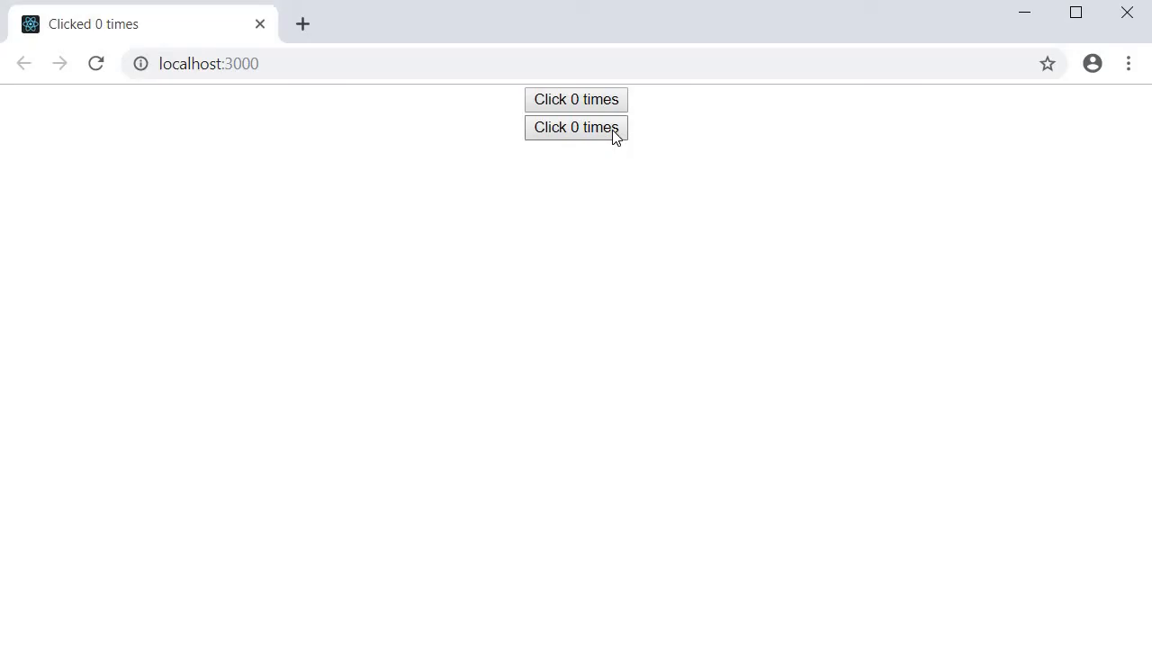
Step: Click the second counter to 3 while the tab title stays at Clicked 0 times
click(576, 126)
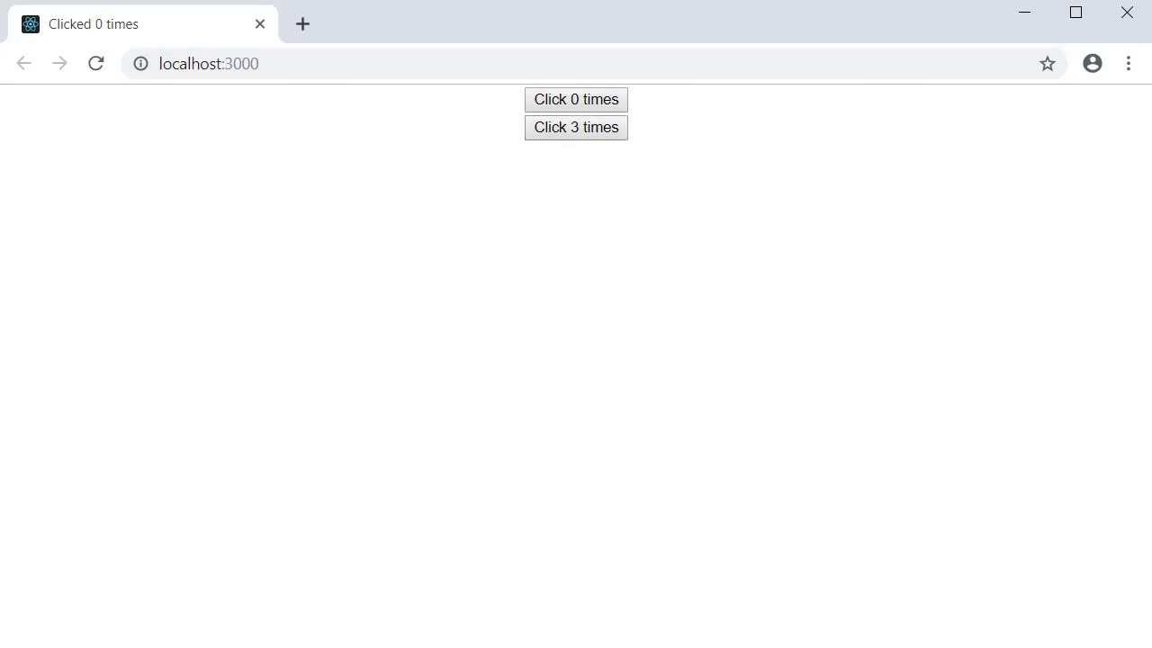
mouse_move(636, 277)
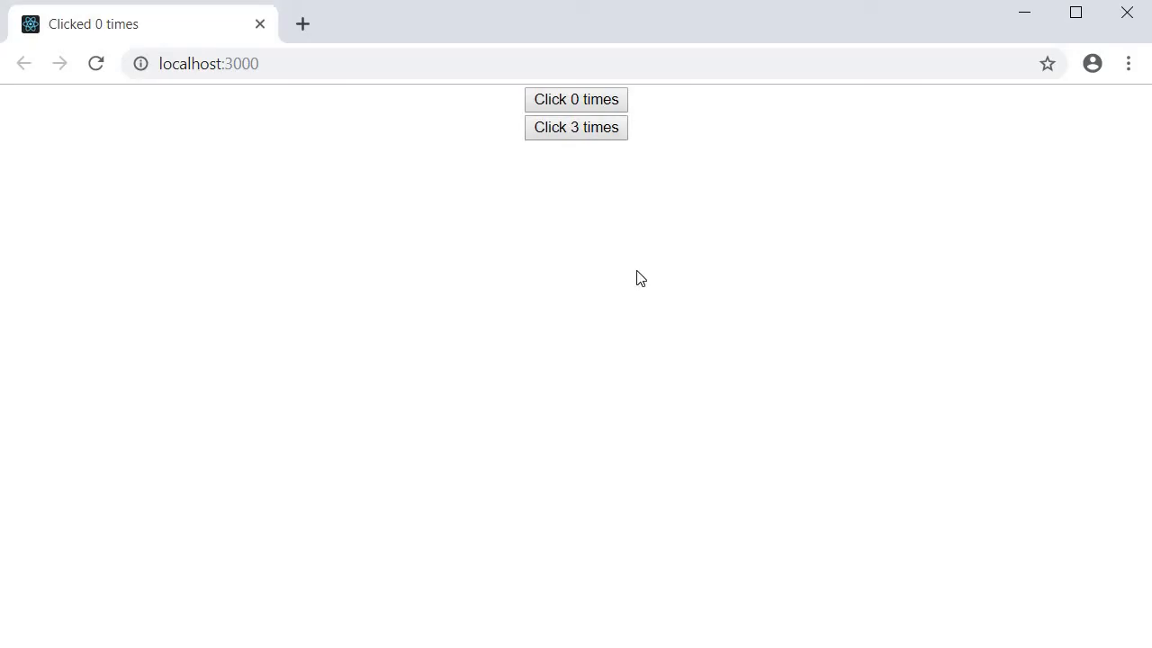
mouse_move(567, 270)
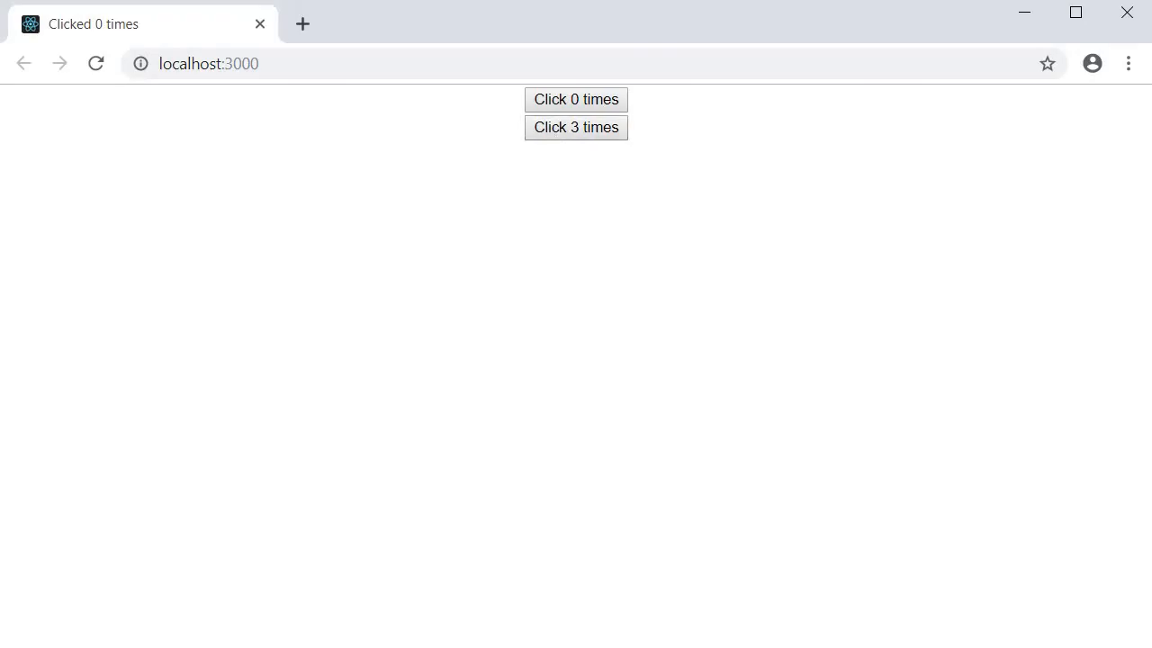
mouse_move(601, 310)
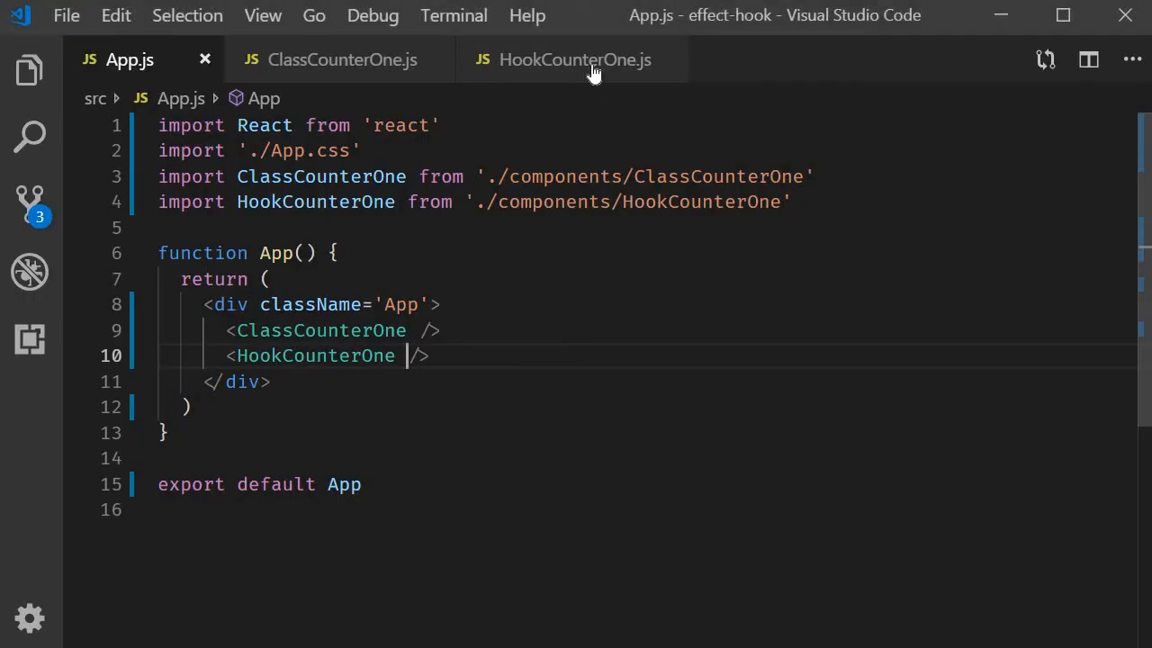
Step: Add useEffect next to useState in HookCounterOne.js's React import
click(574, 60)
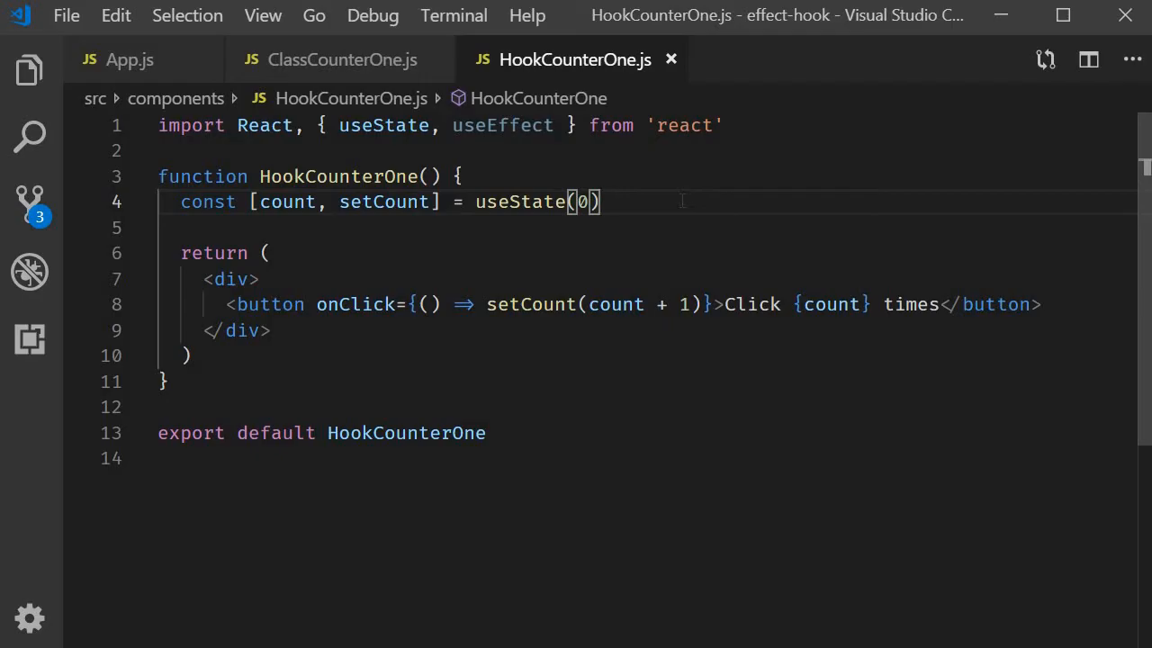
text(useEffect(() => {)
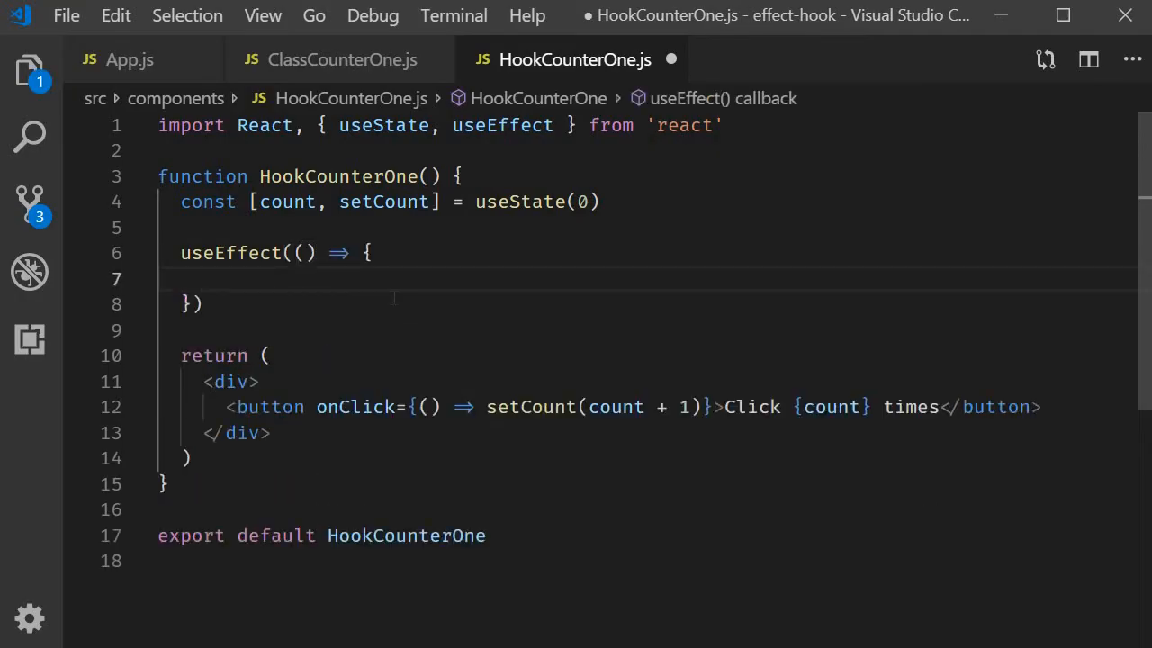
Step: Set document.title to `You clicked ${count} times` inside the useEffect callback
text(document.title = ``)
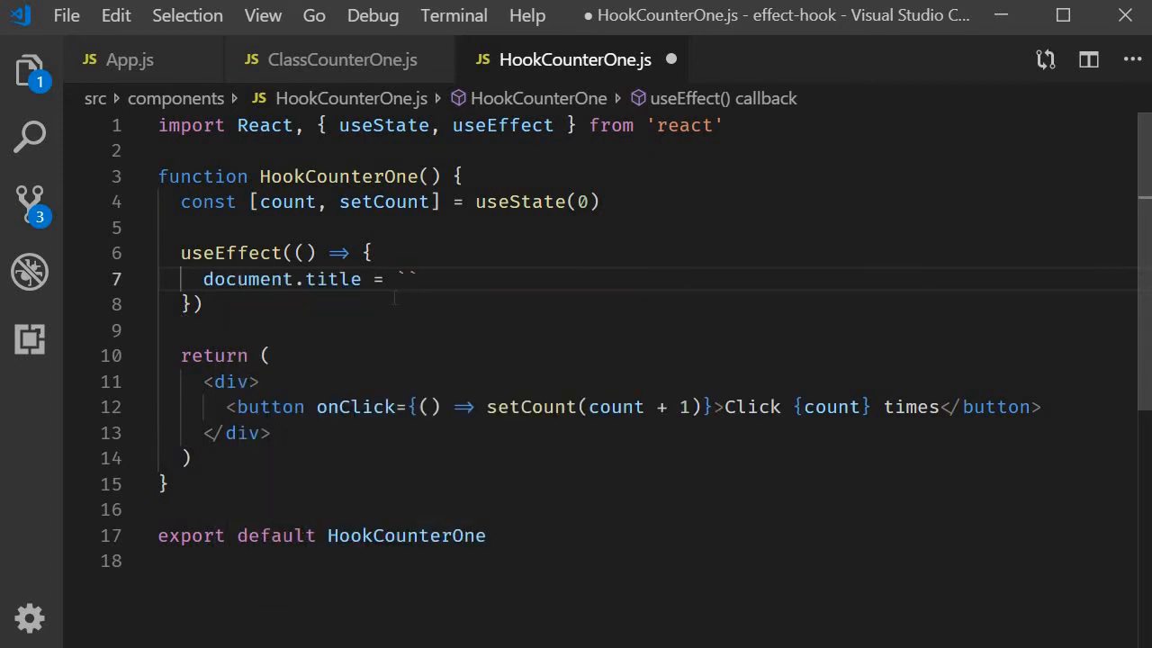
text(You clicked ${count} times)
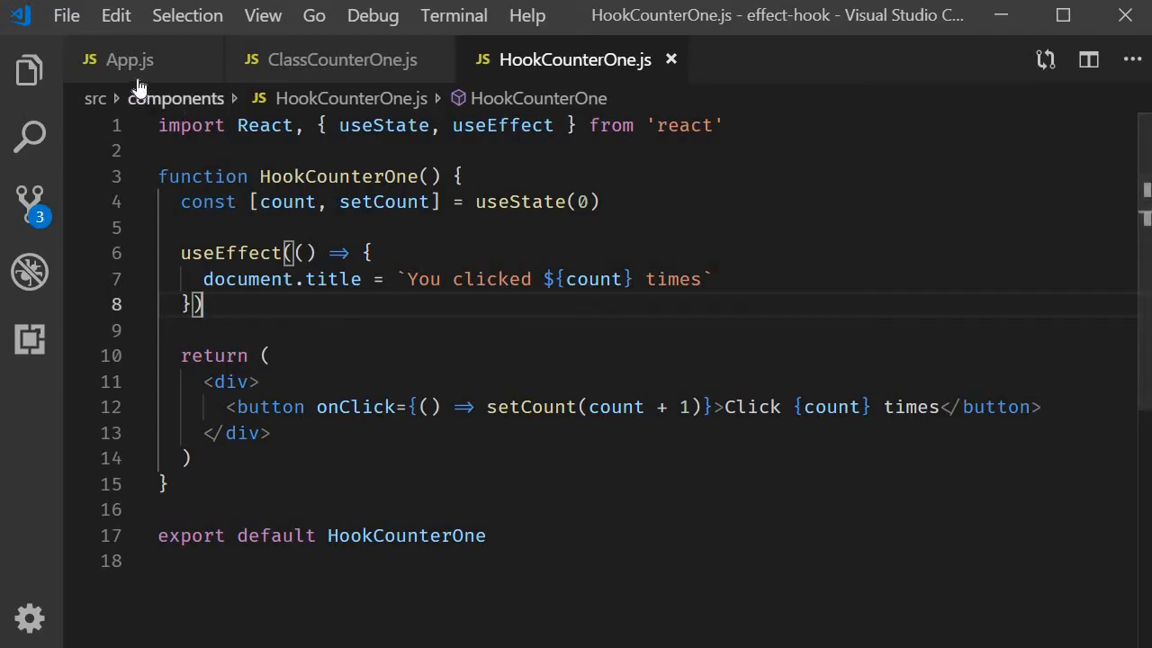
Step: Comment out the ClassCounterOne element in App.js
click(130, 60)
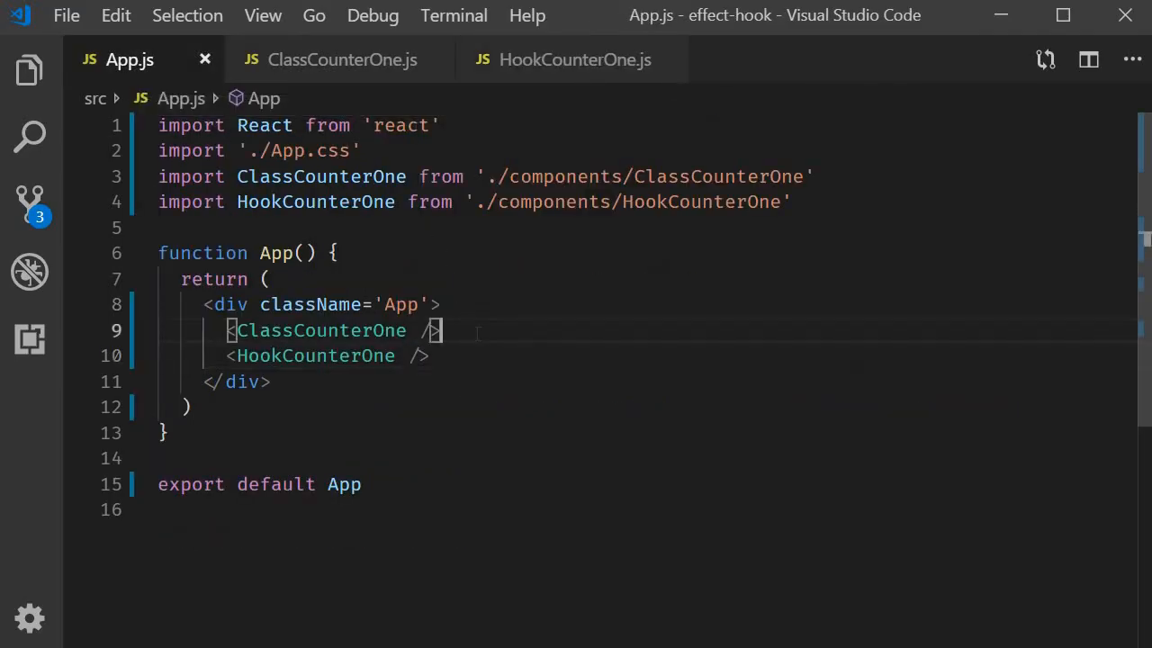
key(ctrl+/)
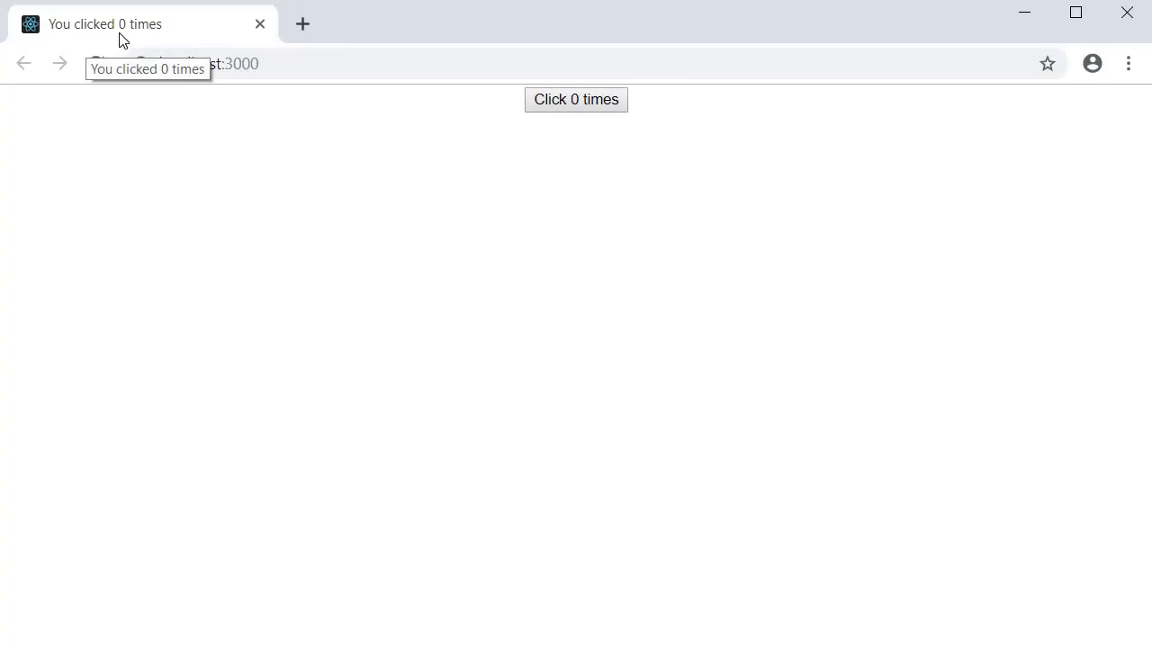
mouse_move(500, 288)
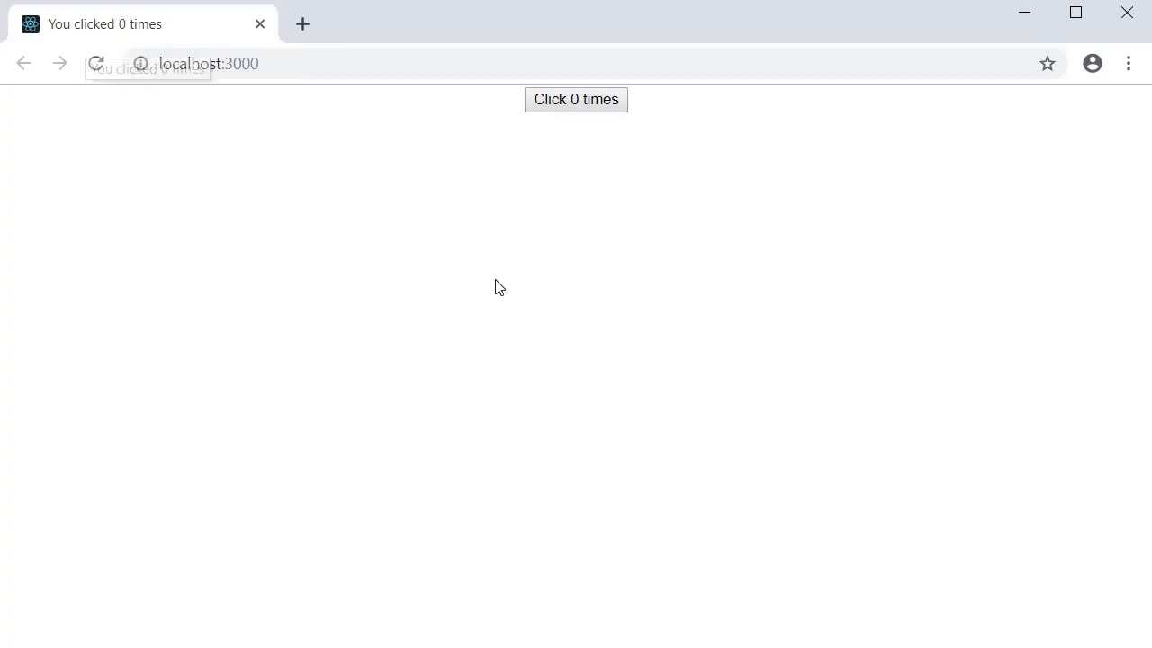
mouse_move(598, 108)
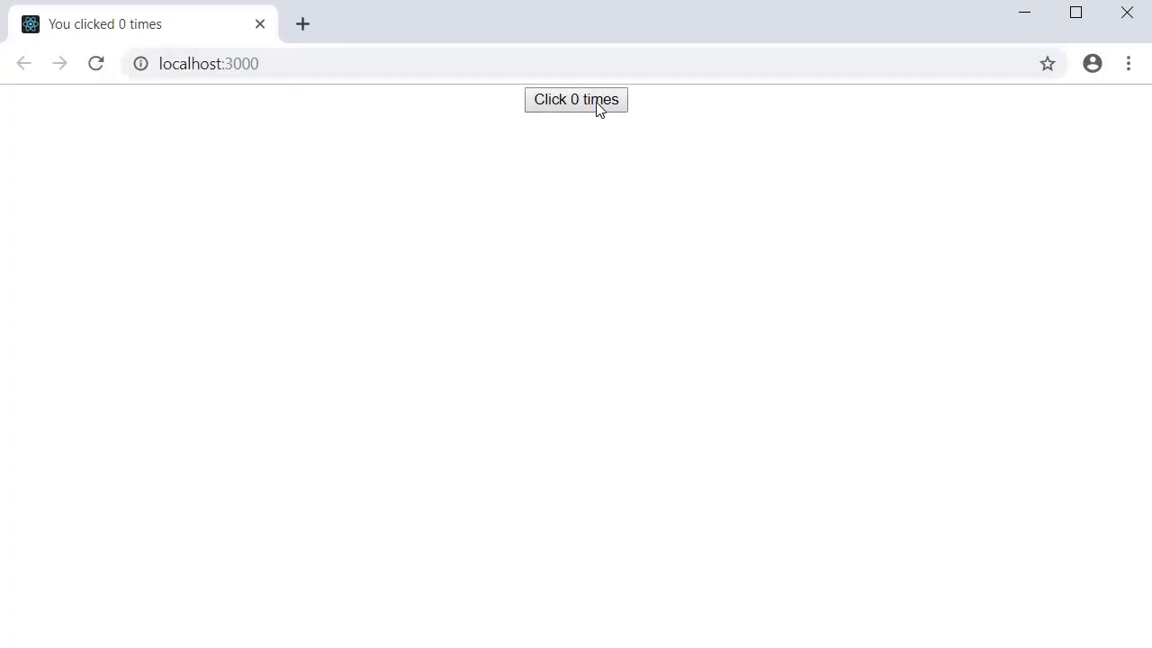
Step: Click the hook counter button so the tab title follows to You clicked 2 times
click(576, 99)
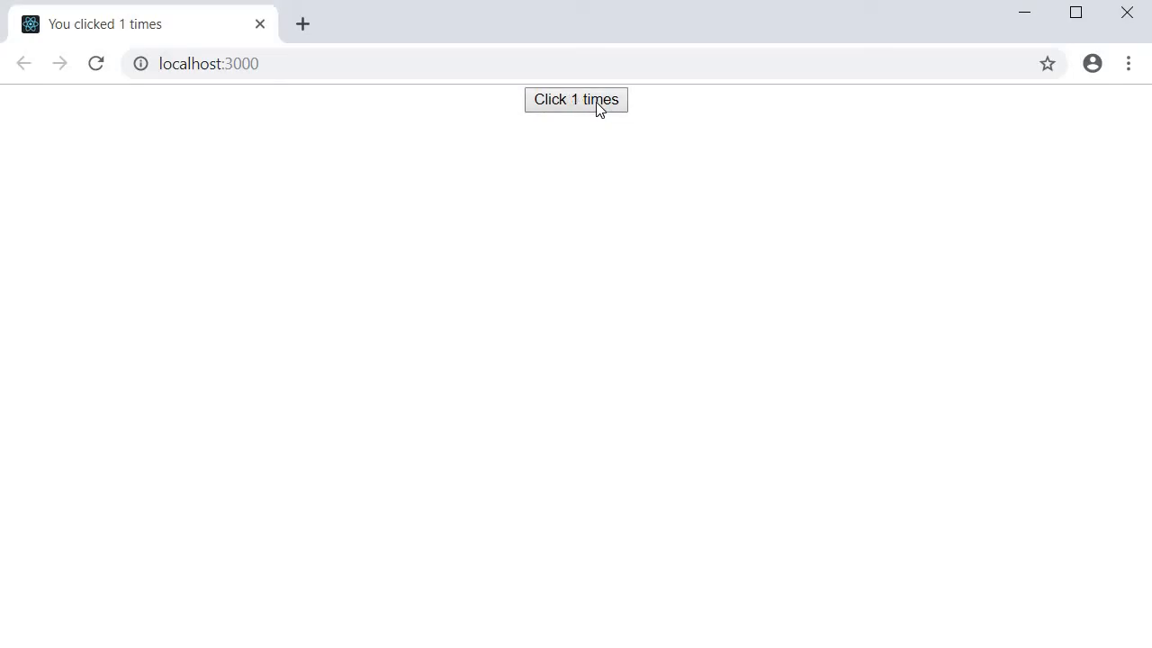
mouse_move(129, 36)
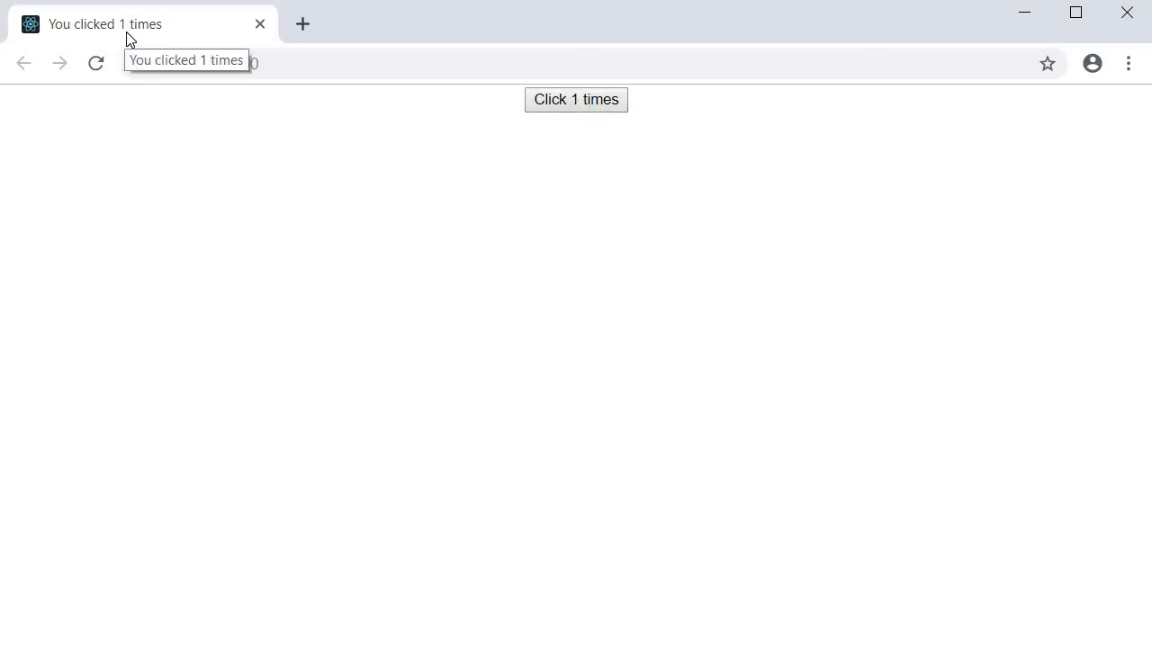
click(576, 99)
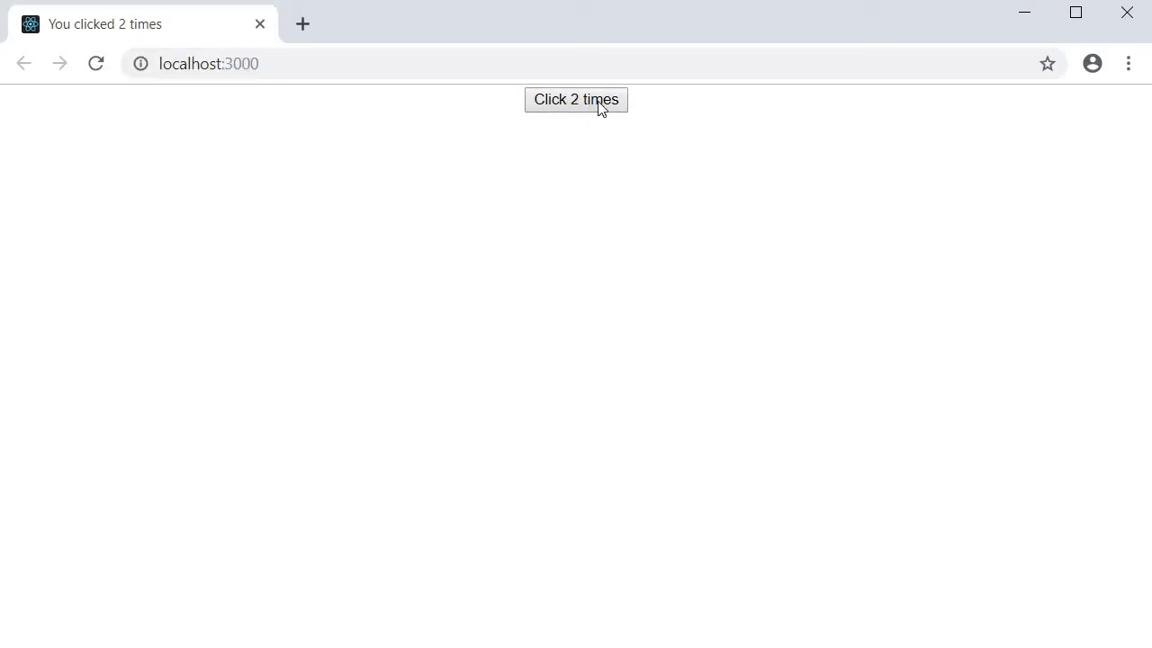
click(576, 99)
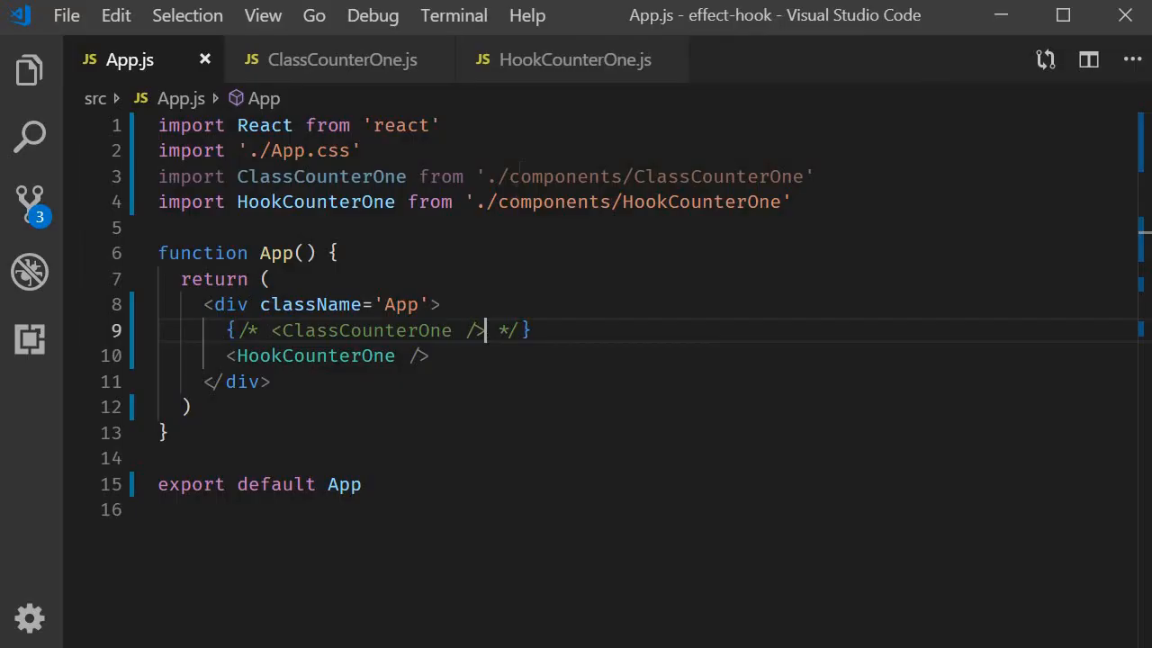
Step: Highlight the useEffect block in HookCounterOne.js that sets the document title
click(574, 60)
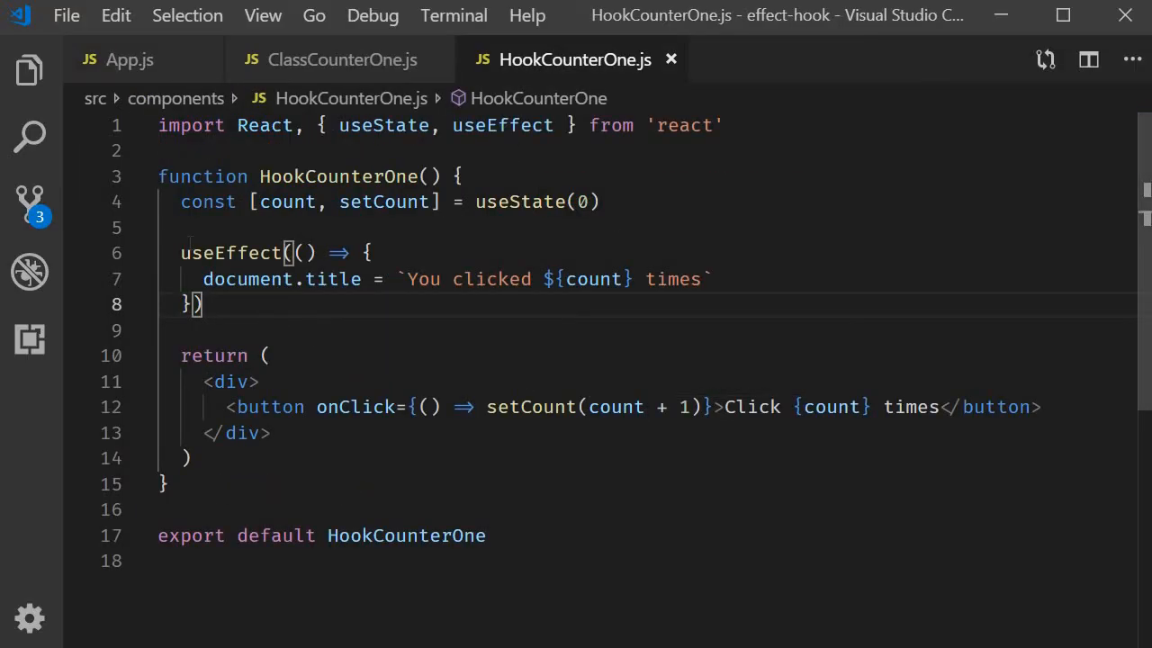
drag(180, 252, 203, 302)
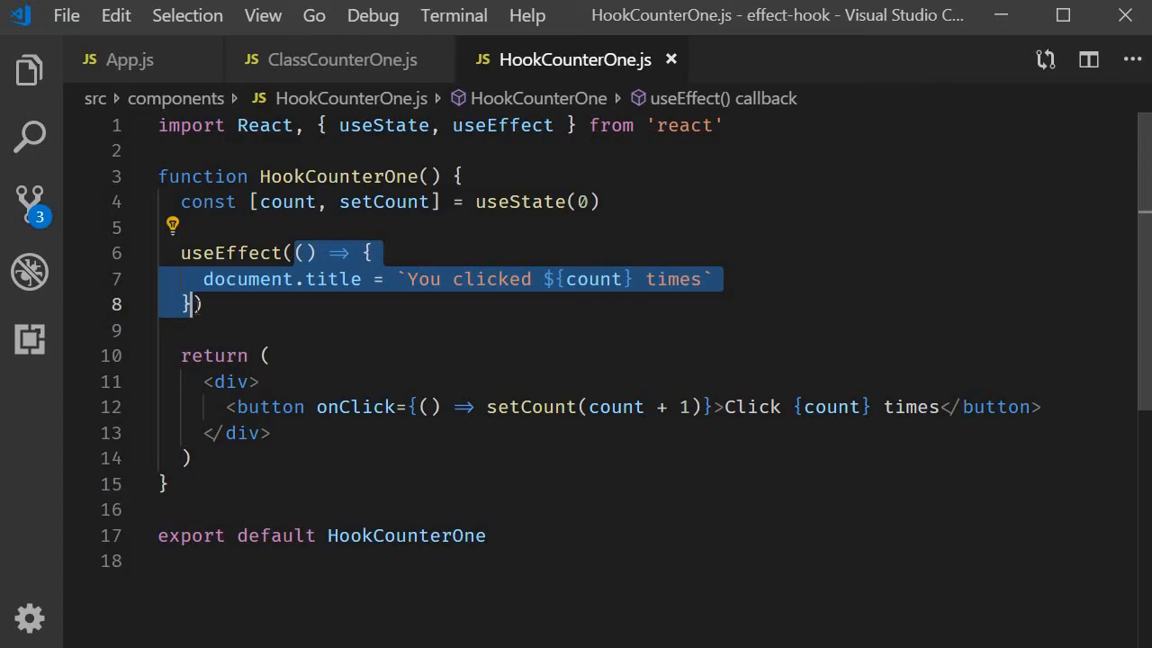
mouse_move(345, 70)
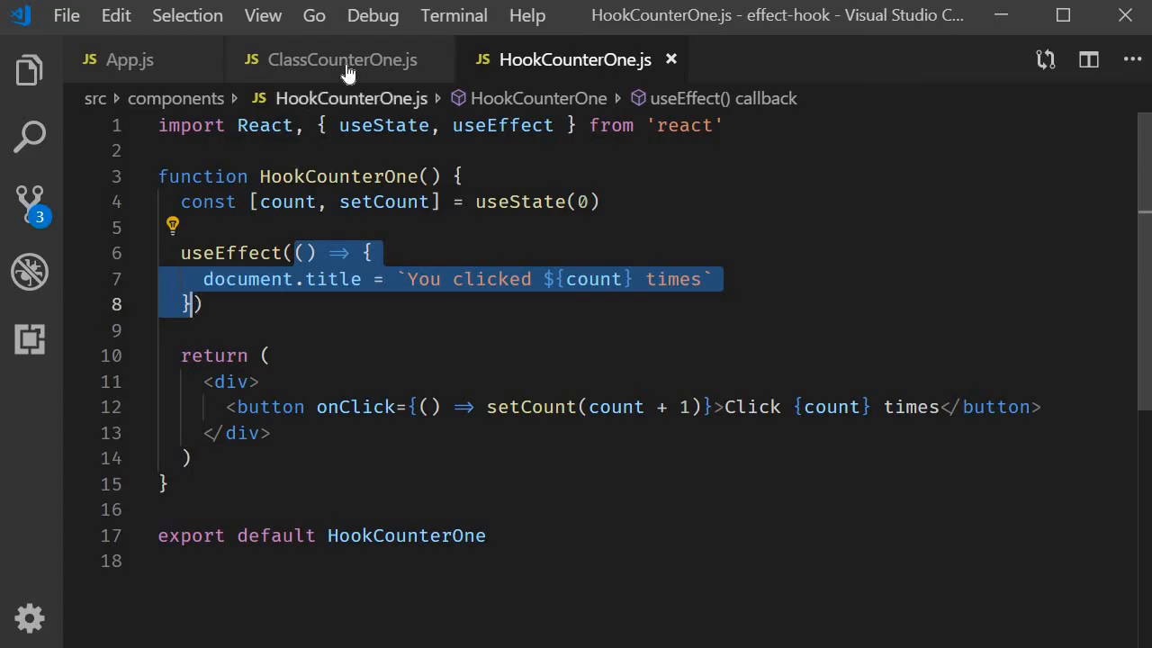
Step: Compare ClassCounterOne.js's duplicated document.title lines in componentDidMount and componentDidUpdate, then return to HookCounterOne.js
click(342, 59)
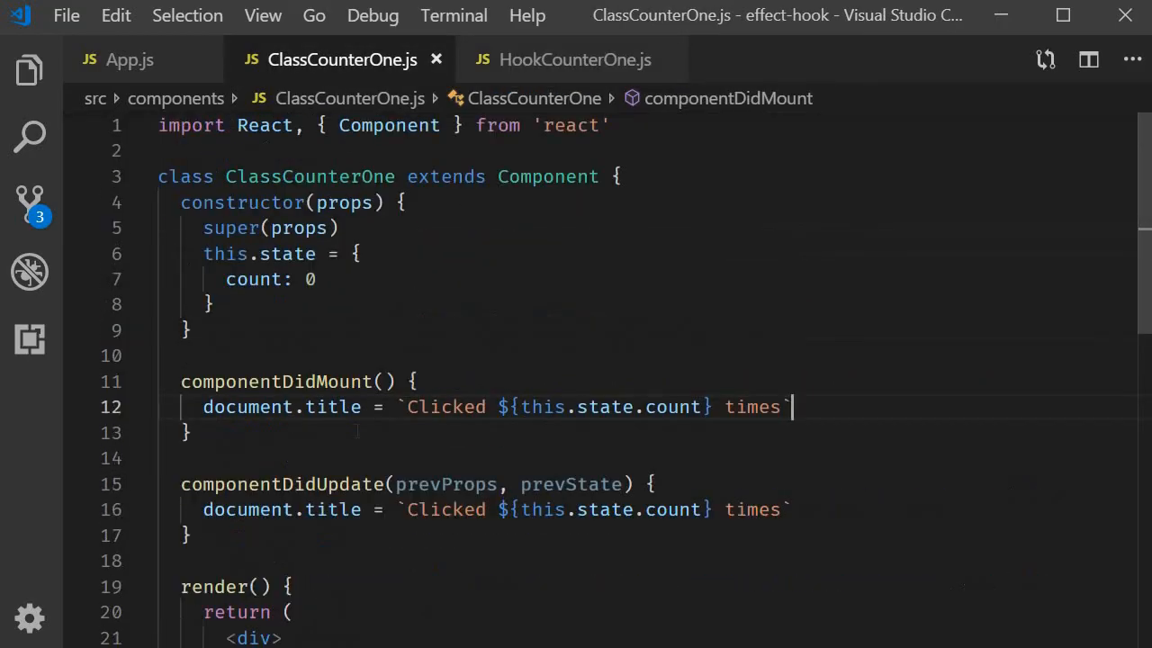
double_click(243, 407)
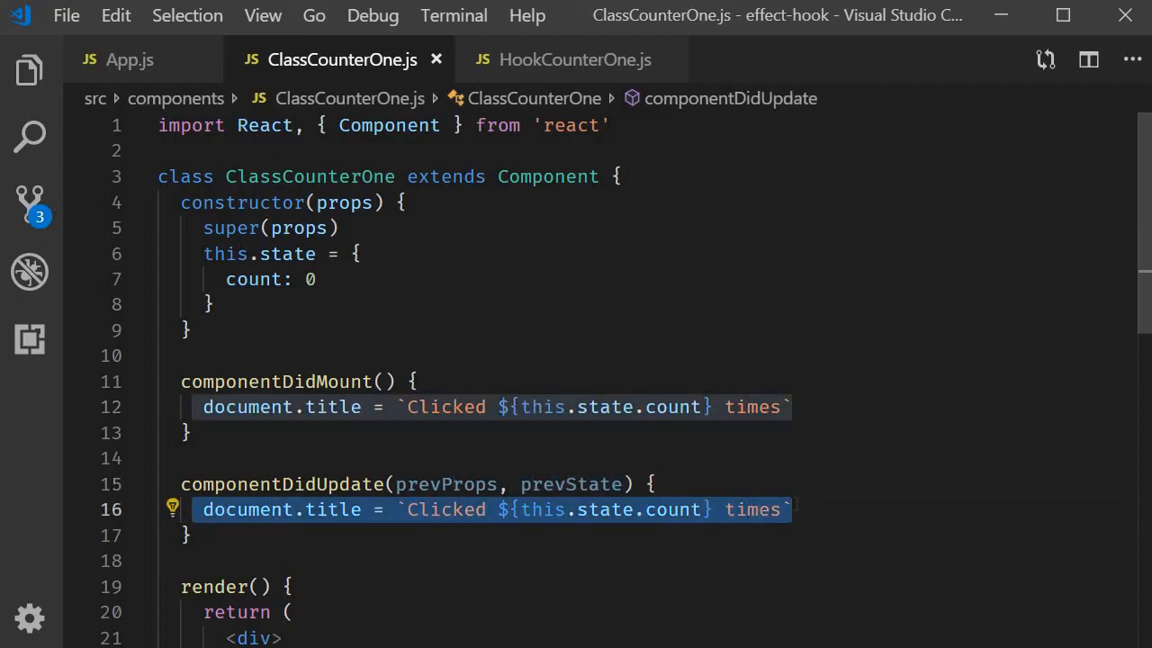
click(574, 59)
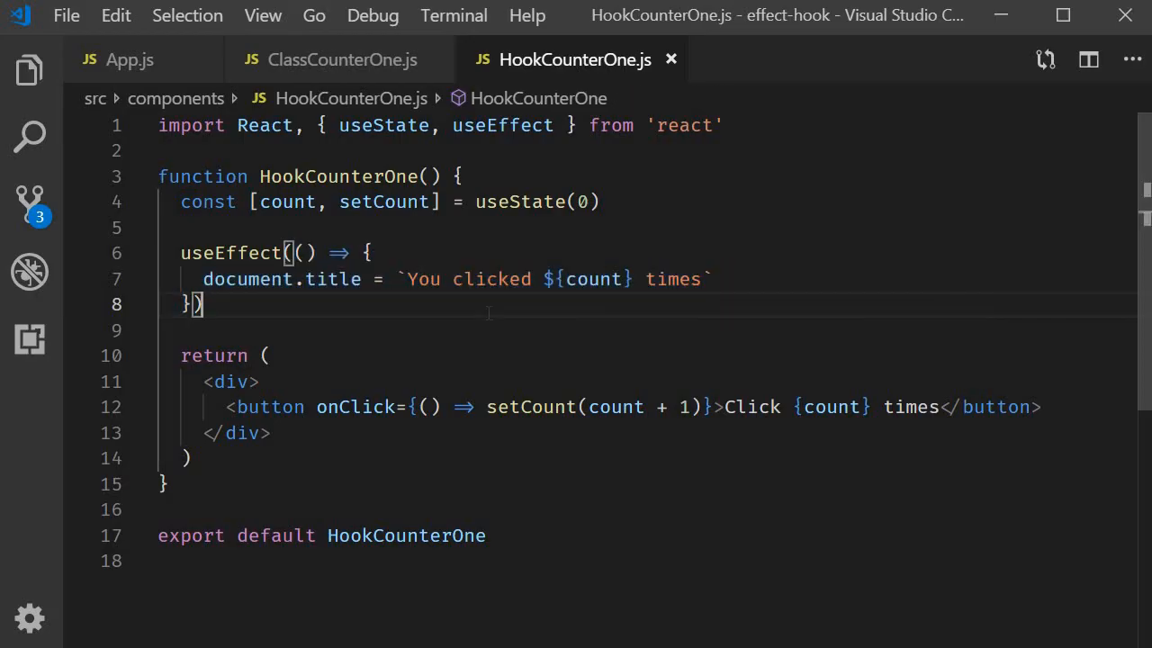
mouse_move(612, 237)
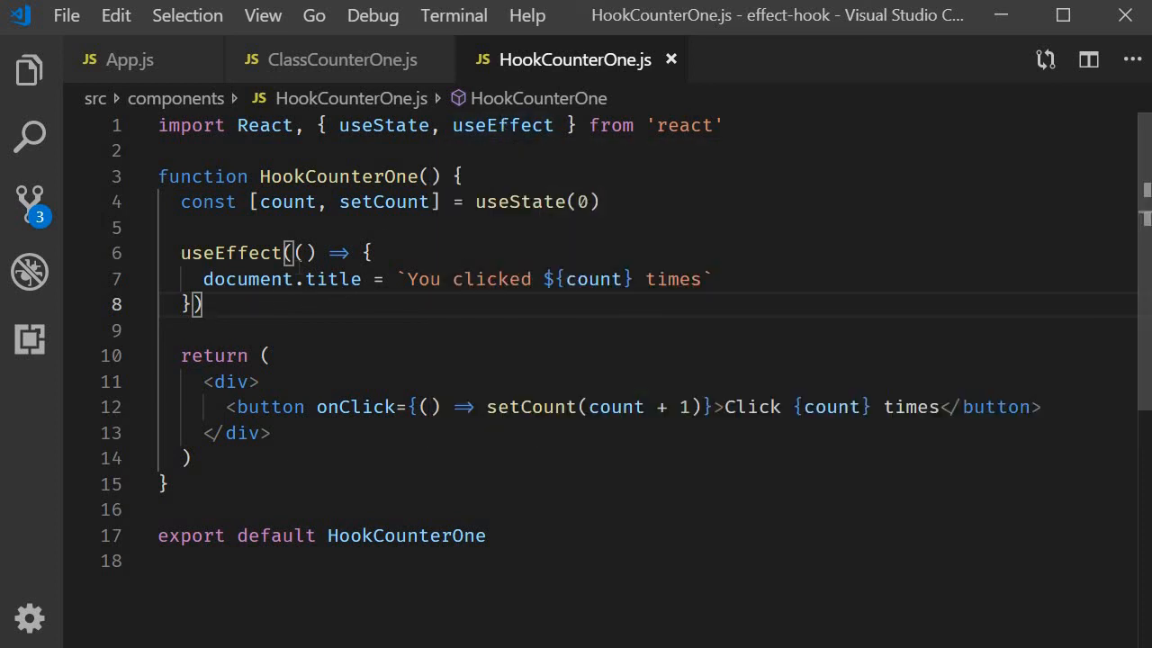
drag(286, 252, 203, 304)
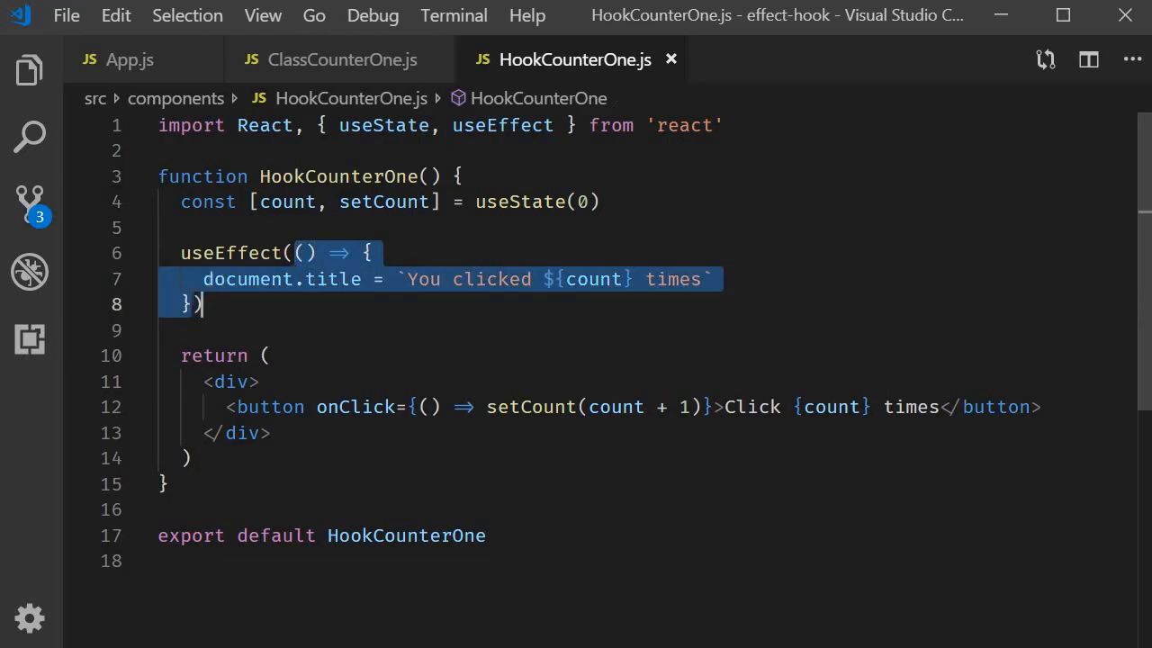